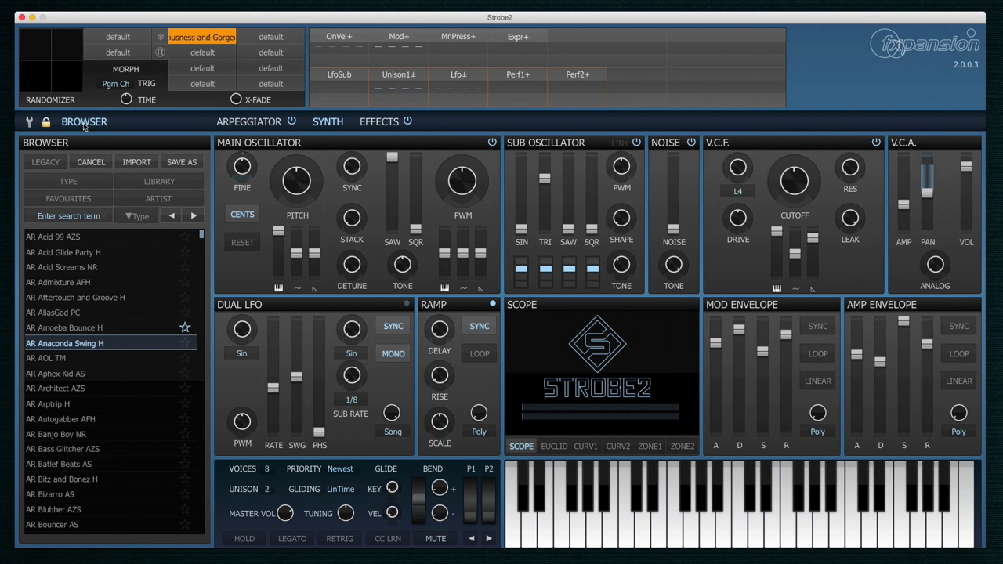
mouse_move(69, 181)
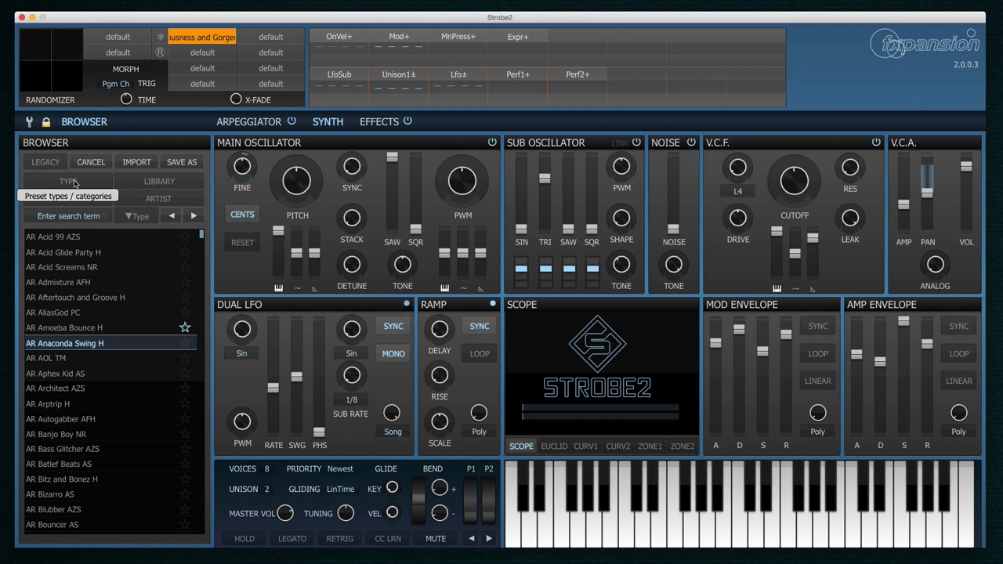
Filter presets to Bass, clear that filter, and star AR Admixture AFH as a favourite.
left_click(68, 181)
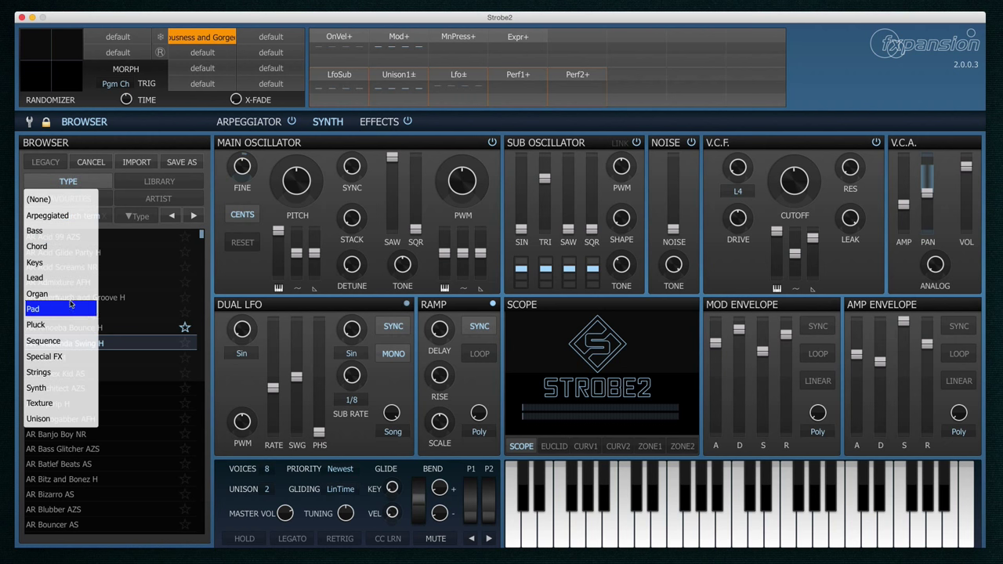
left_click(33, 230)
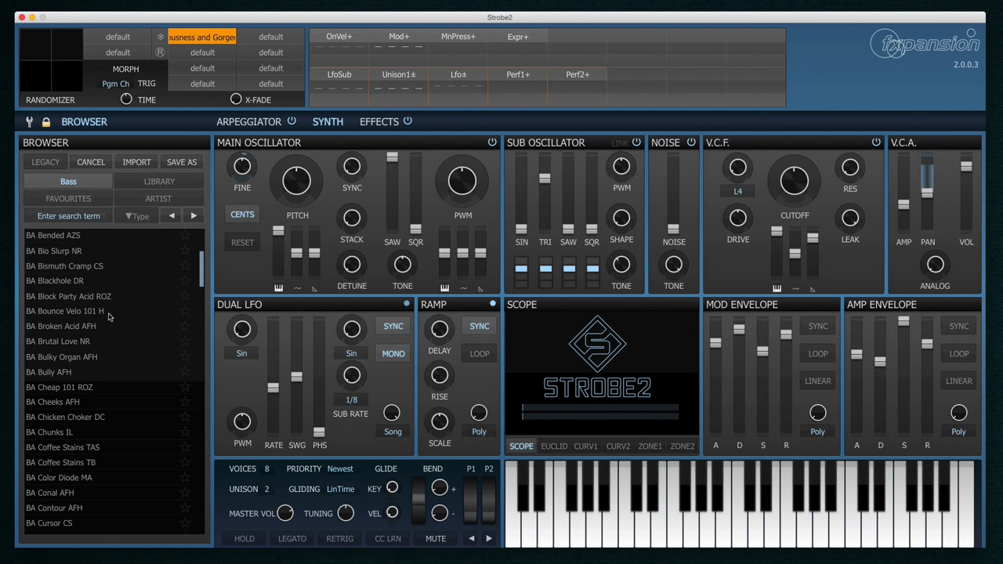
scroll("up", 3)
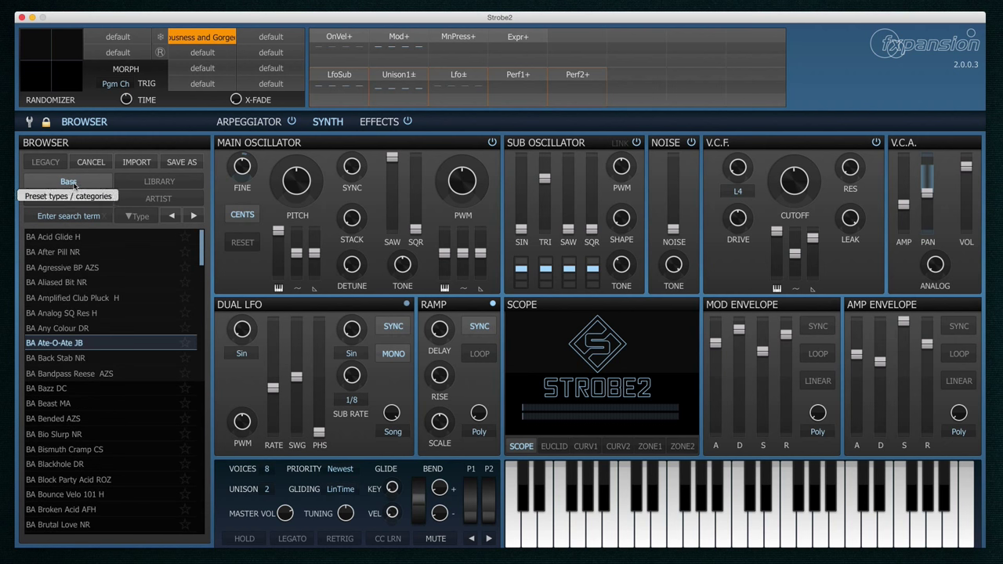
left_click(159, 198)
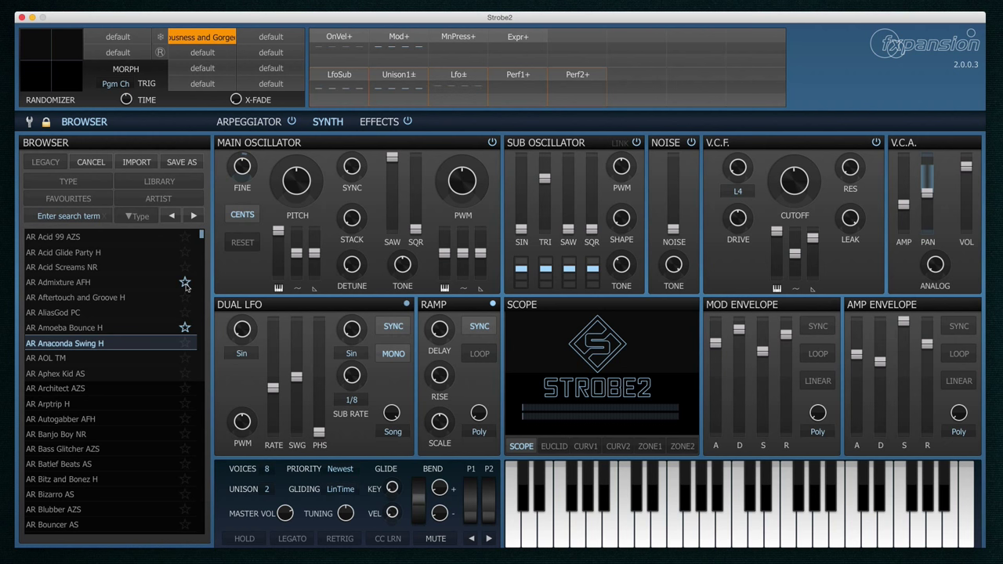
left_click(68, 198)
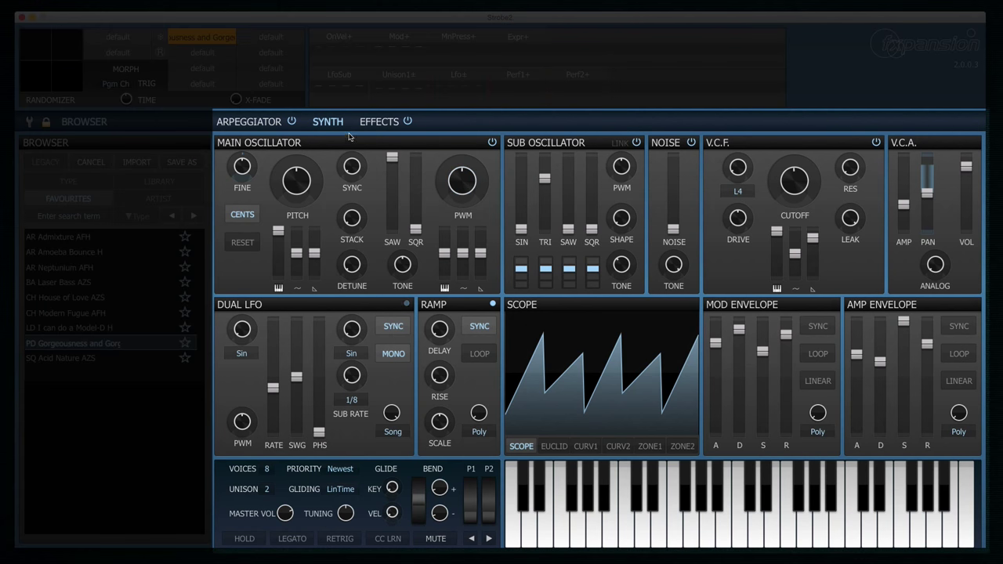
mouse_move(245, 127)
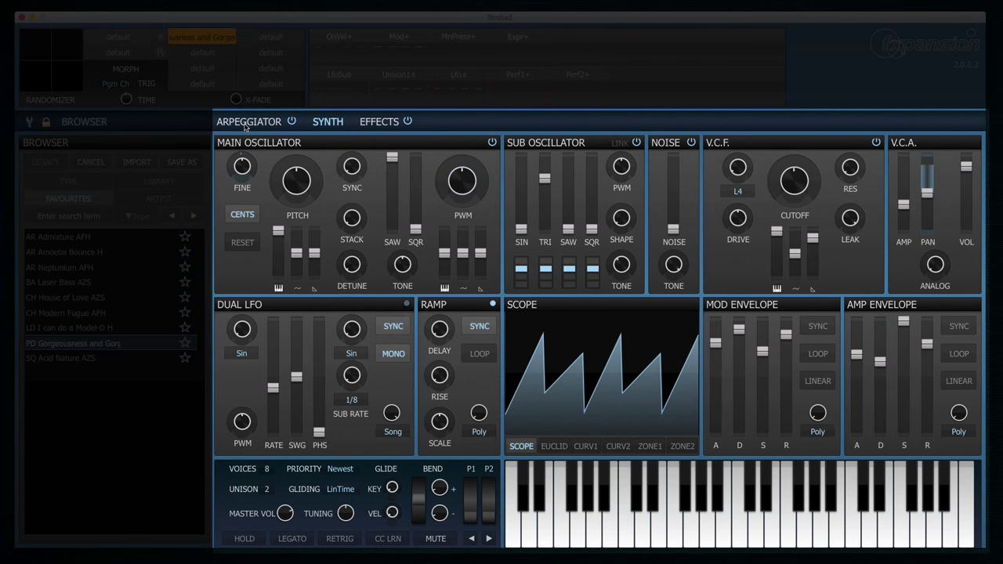
left_click(249, 121)
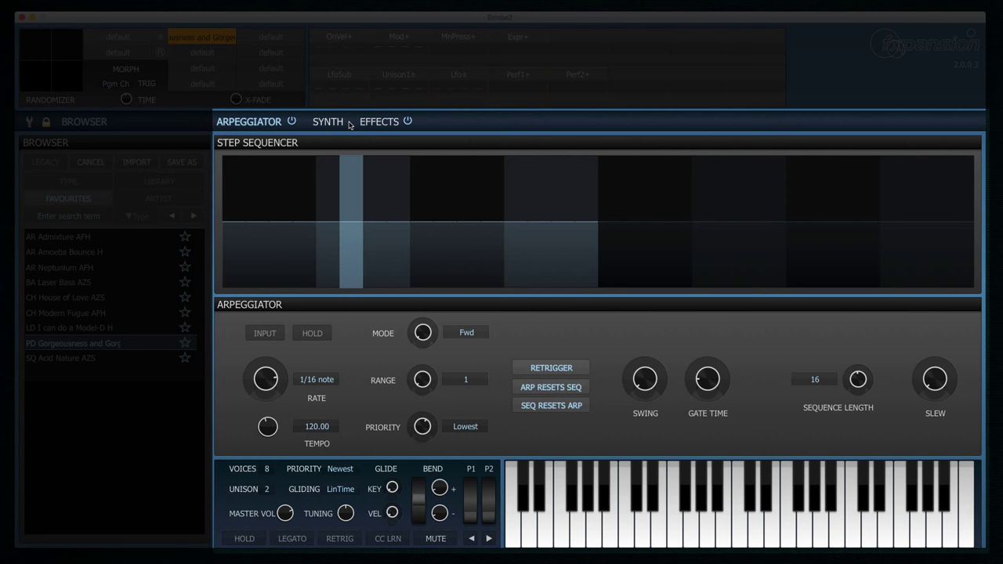
left_click(378, 121)
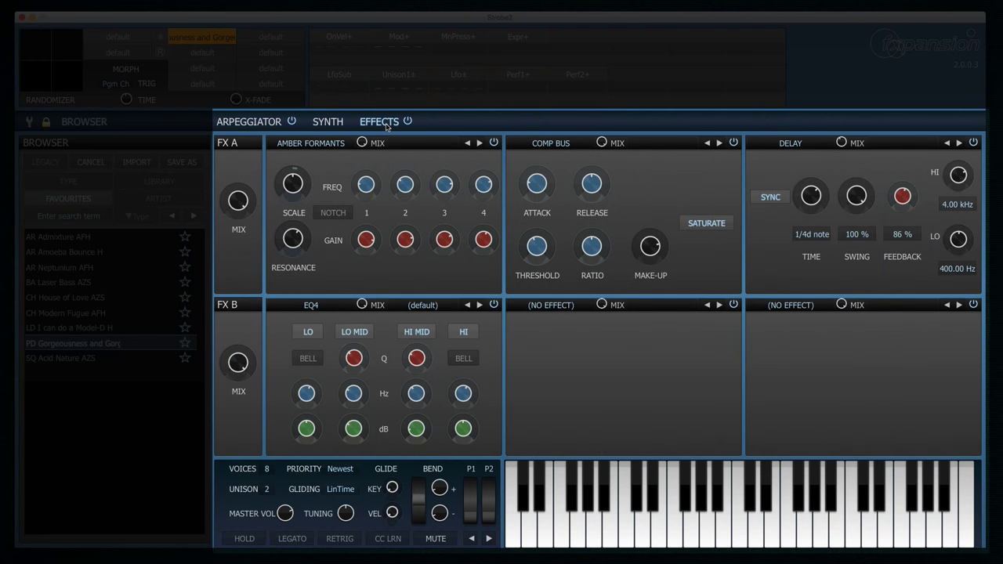
left_click(328, 121)
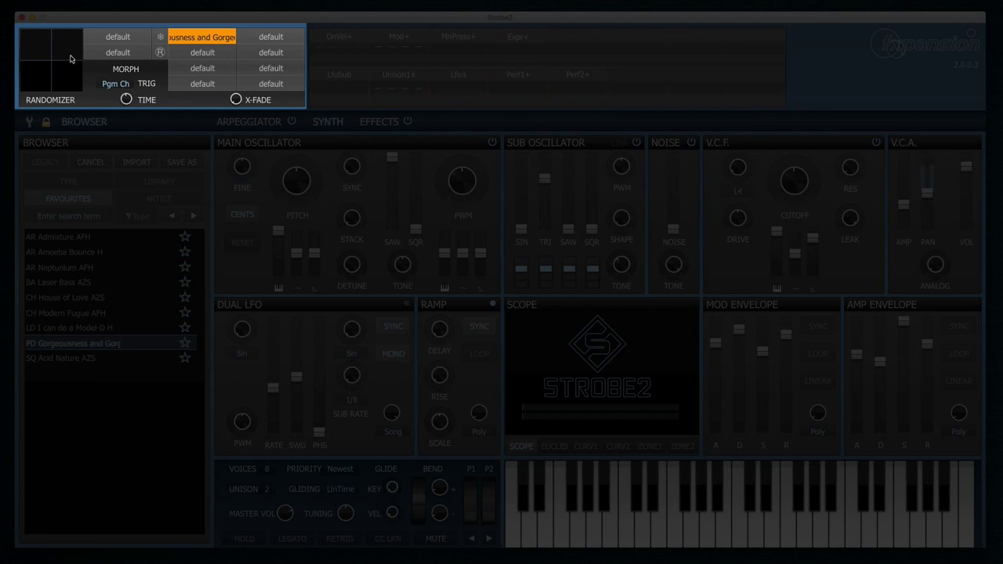
mouse_move(228, 84)
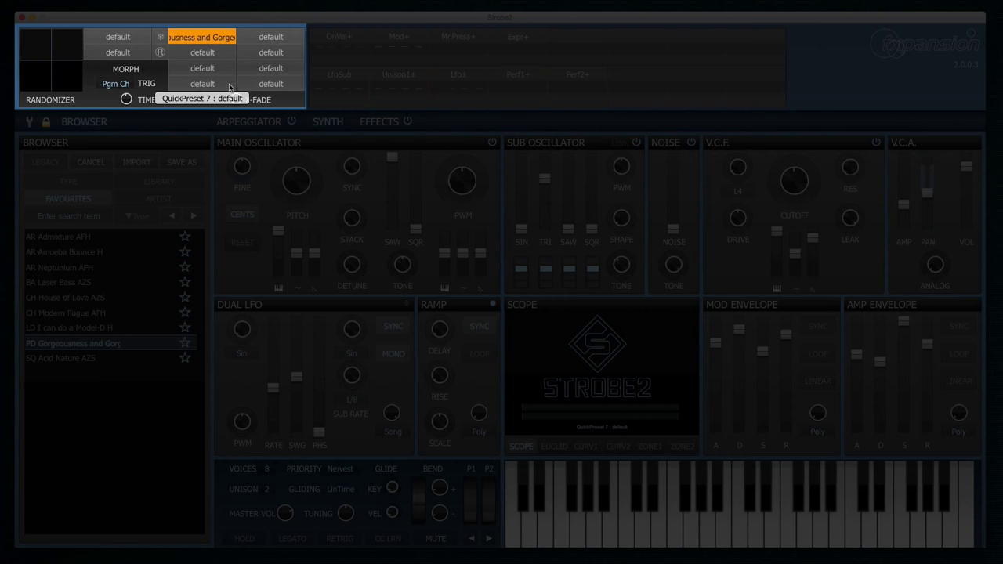
mouse_move(270, 37)
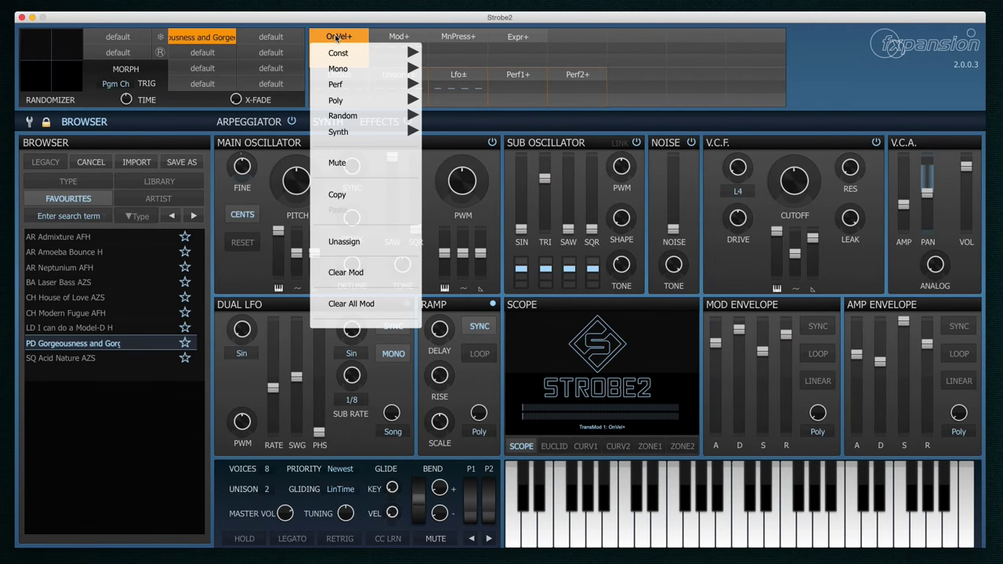
mouse_move(339, 69)
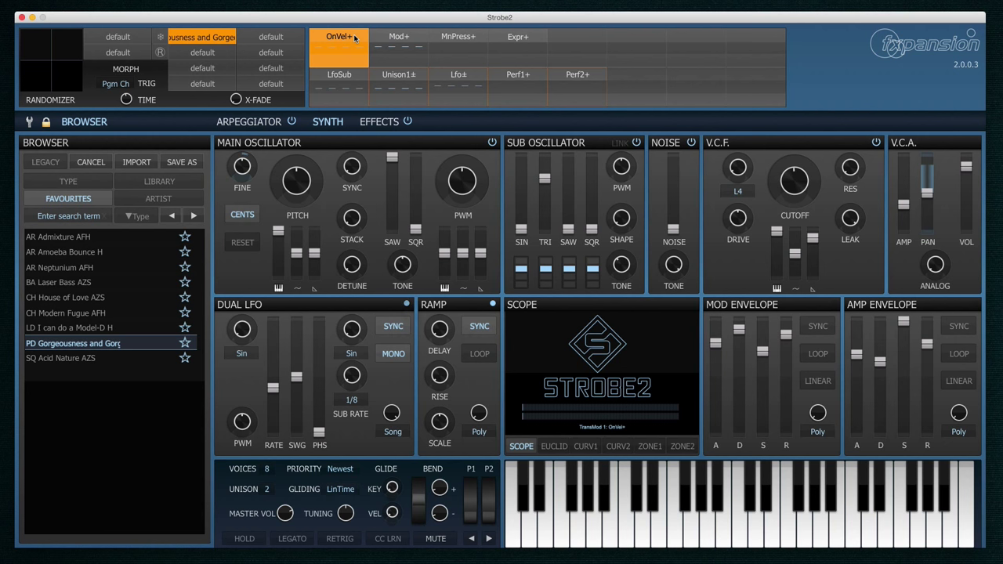
Select the OnVel+ slot and sweep its VCF Cutoff range, narrowing to +38 st and back to zero.
left_click(462, 182)
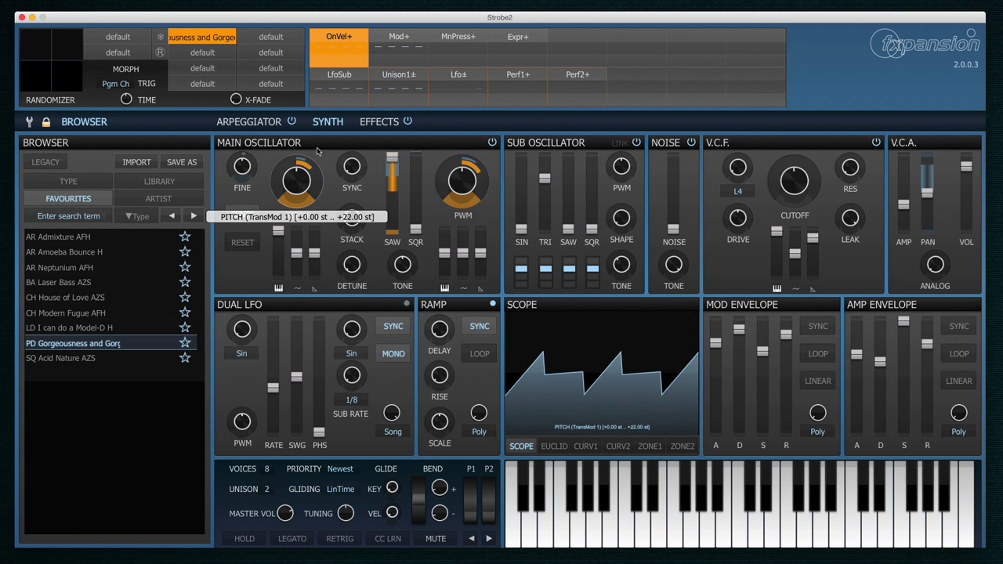
mouse_move(568, 196)
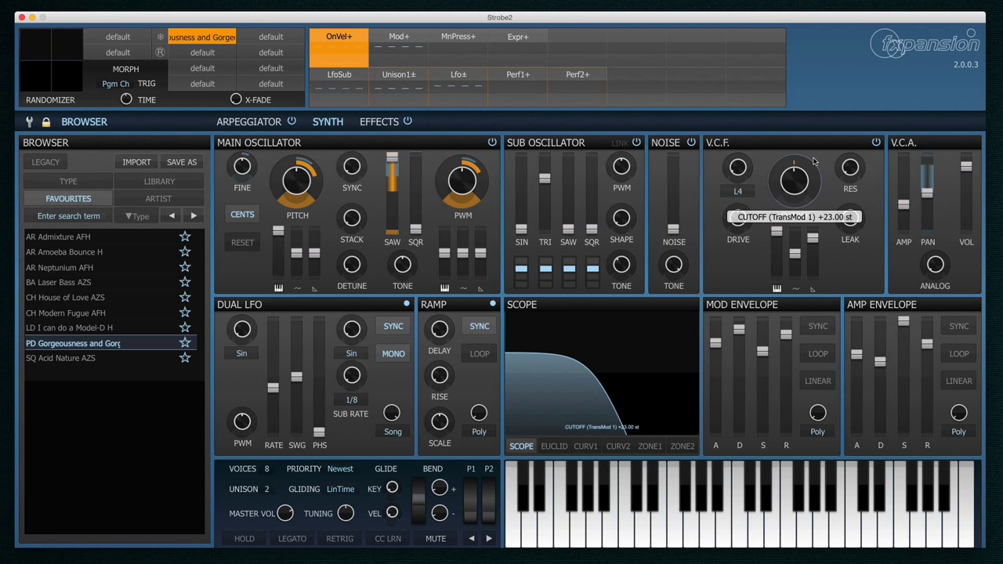
left_click_drag(794, 176, 794, 164)
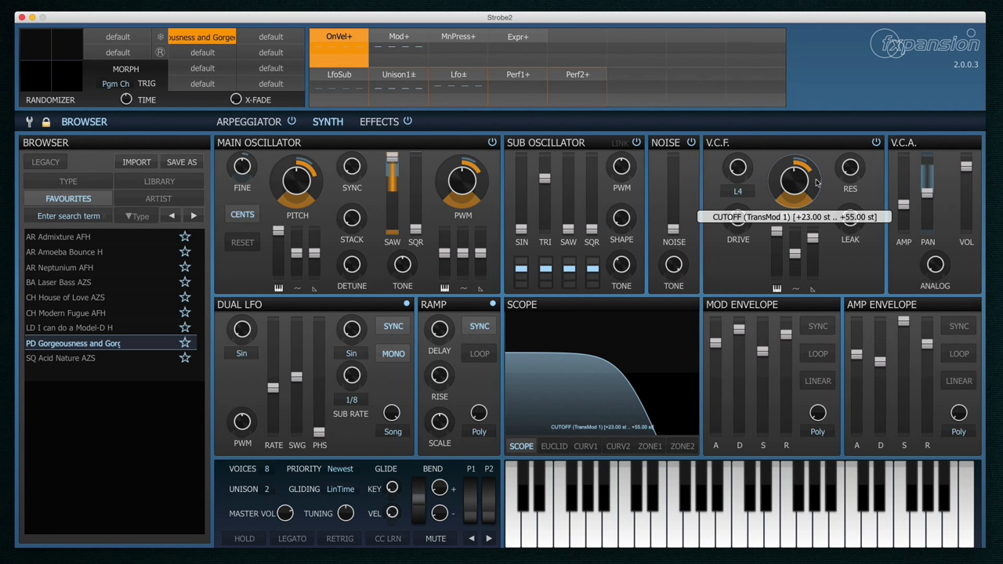
left_click_drag(794, 180, 793, 192)
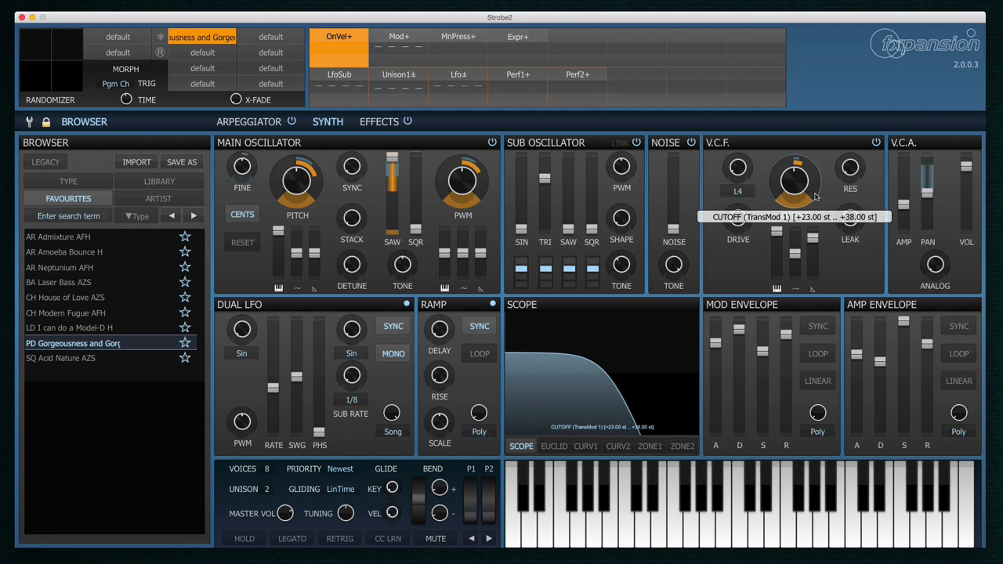
left_click_drag(794, 176, 793, 188)
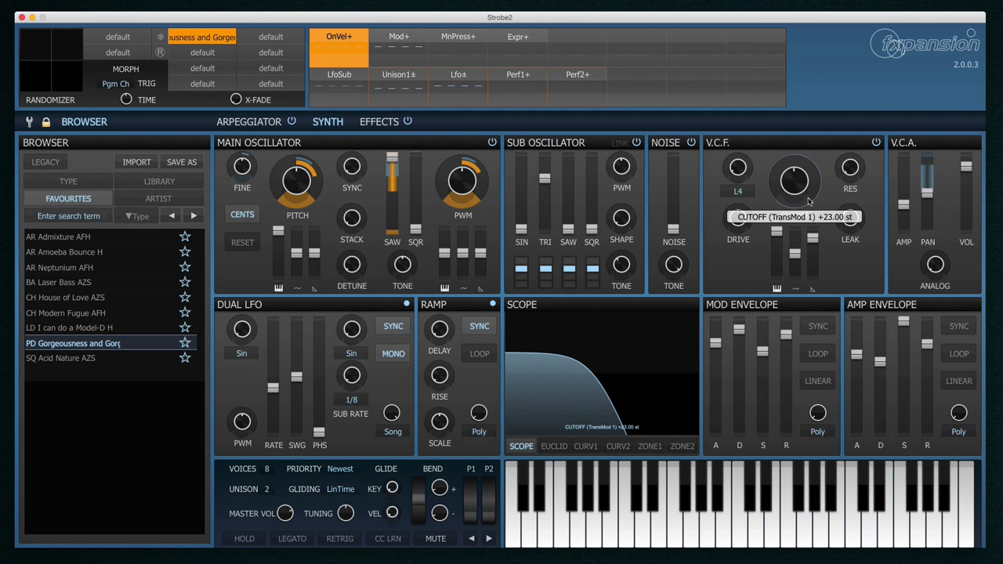
left_click_drag(674, 227, 674, 165)
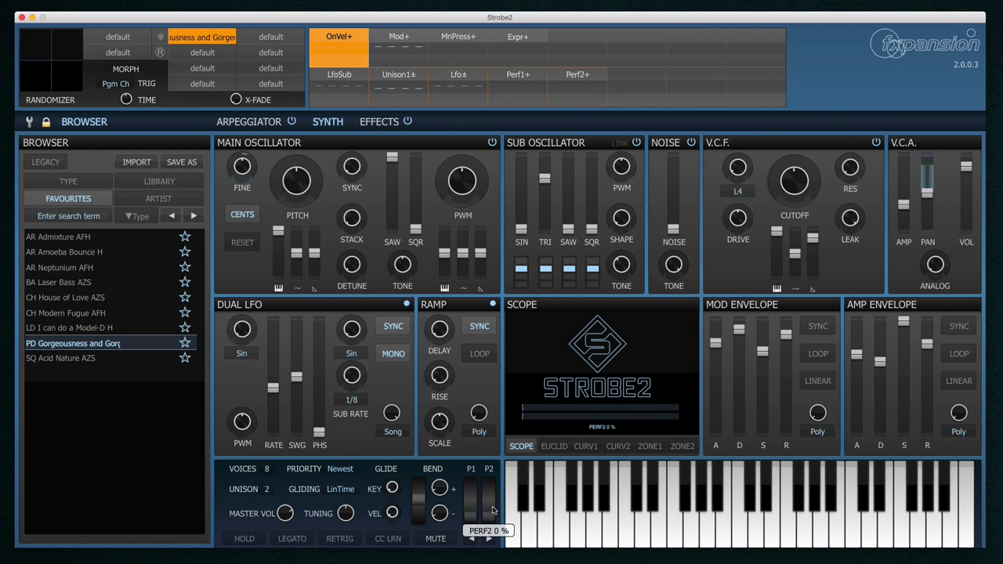
Turn CC LRN on, pick the first performance slider, then switch MIDI learn off.
left_click(387, 538)
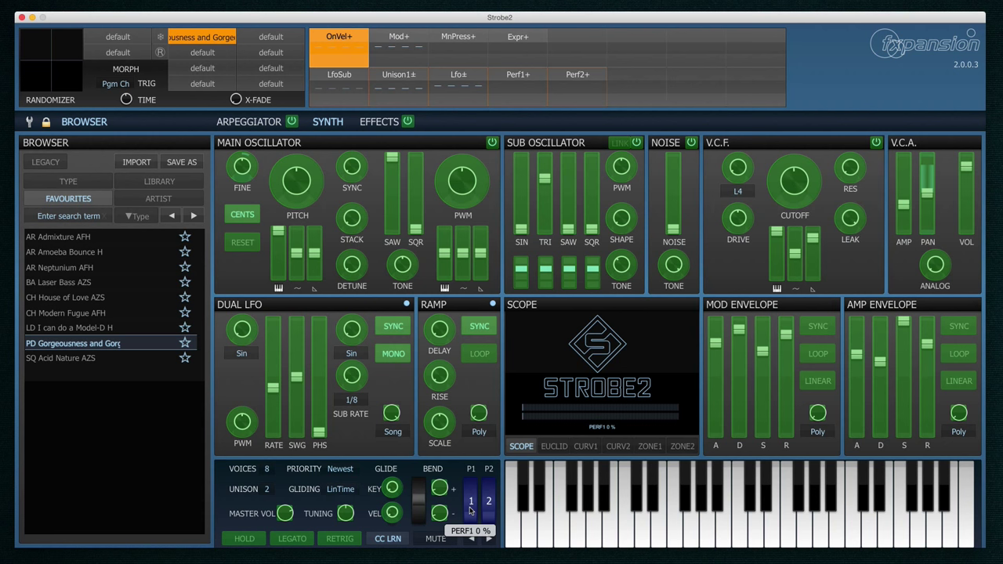
left_click(471, 500)
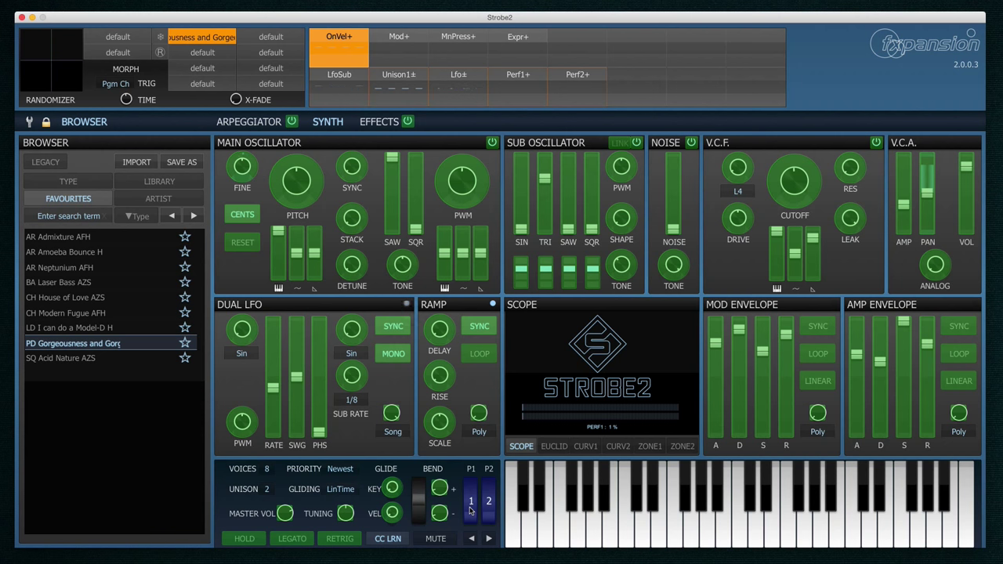
left_click(387, 538)
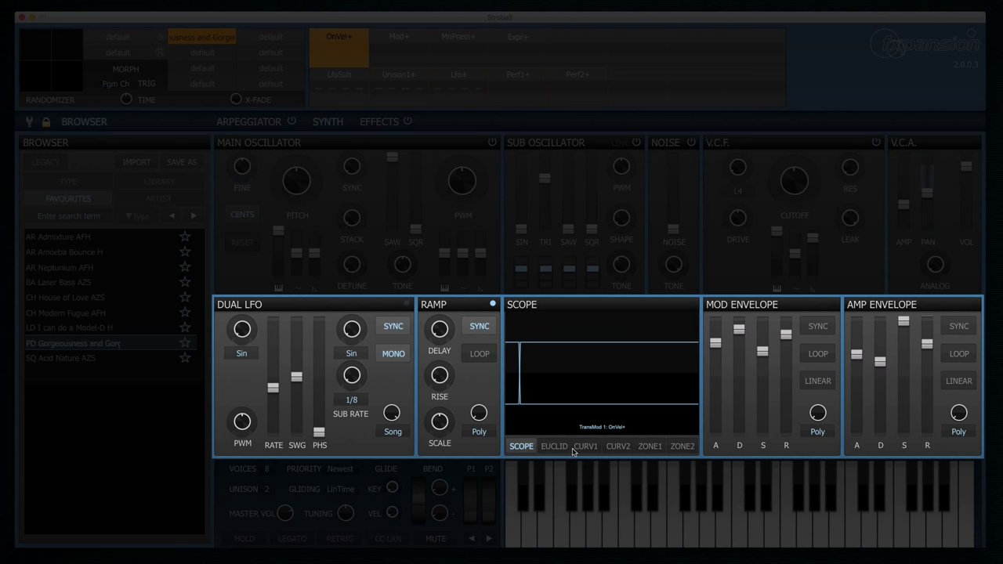
left_click(585, 445)
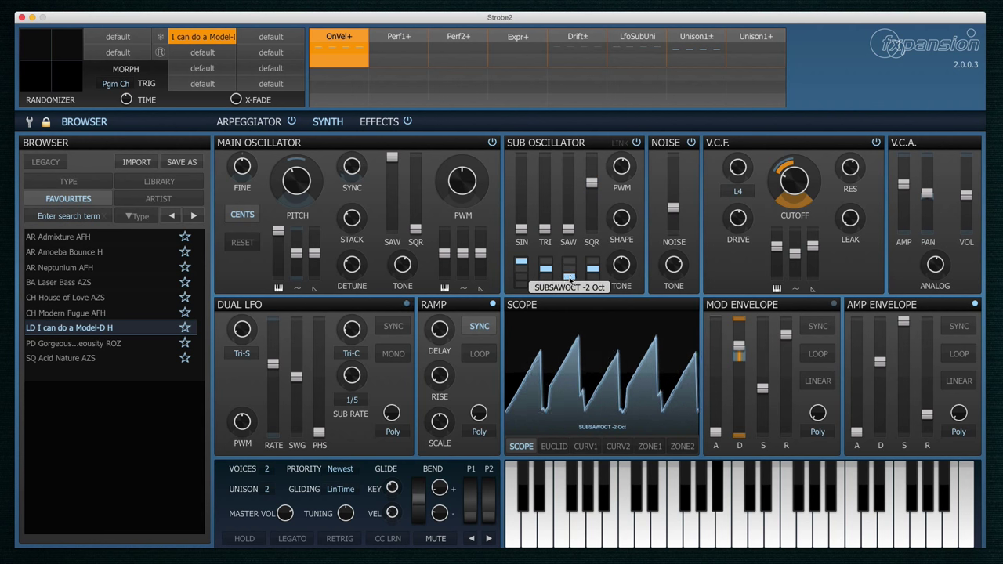
Set the sub oscillator saw level to 77% and raise filter cutoff to +20 semitones.
left_click_drag(568, 270, 569, 170)
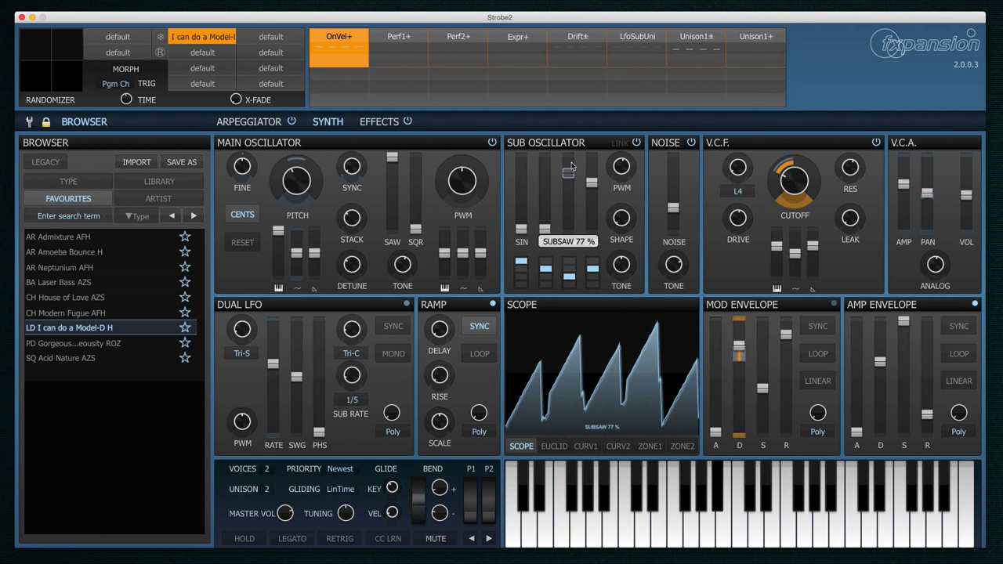
left_click_drag(568, 180, 568, 169)
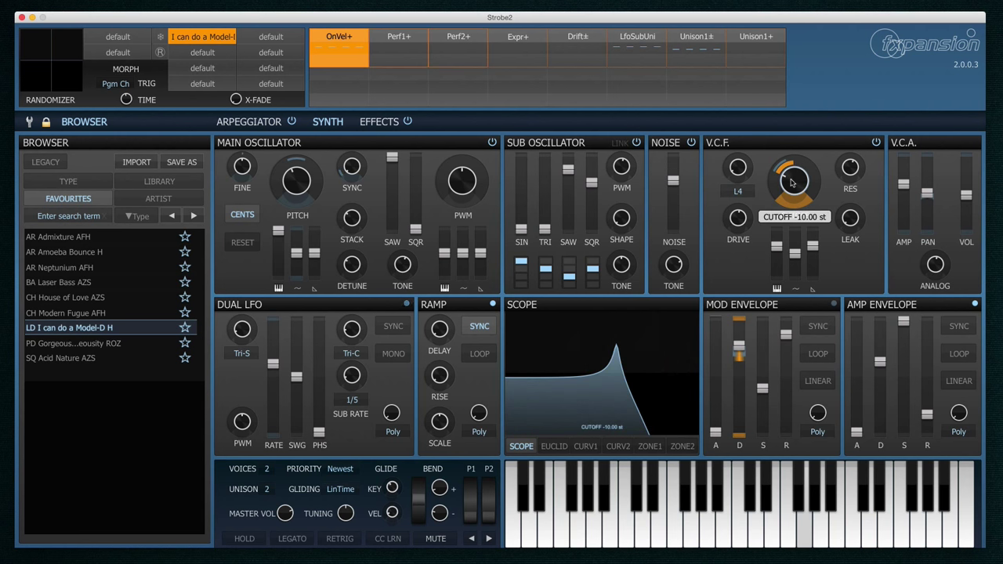
left_click_drag(793, 176, 793, 157)
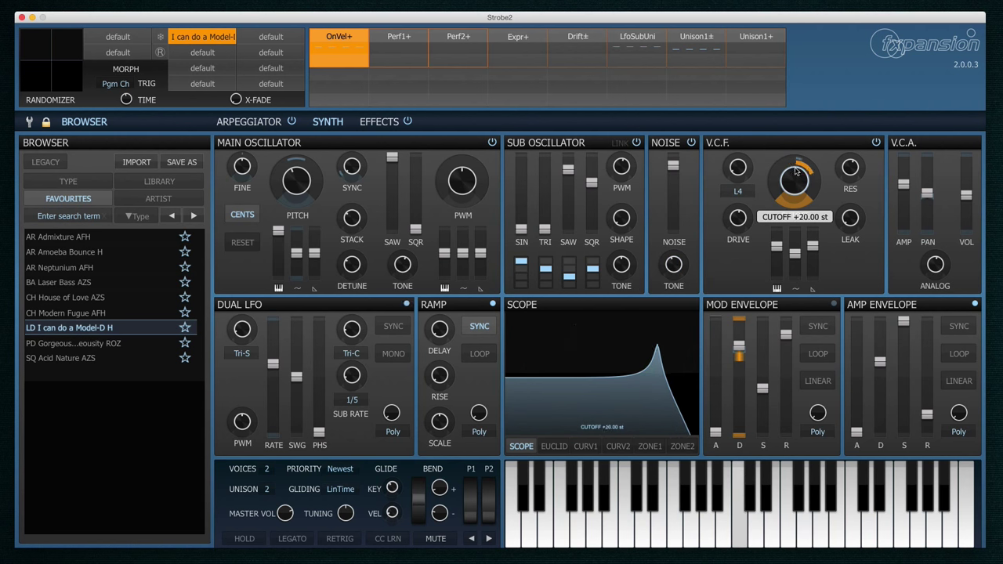
Set cutoff to +20 st and try a velocity-swept filter mode and N2P2N2 T mode.
left_click_drag(793, 179, 793, 164)
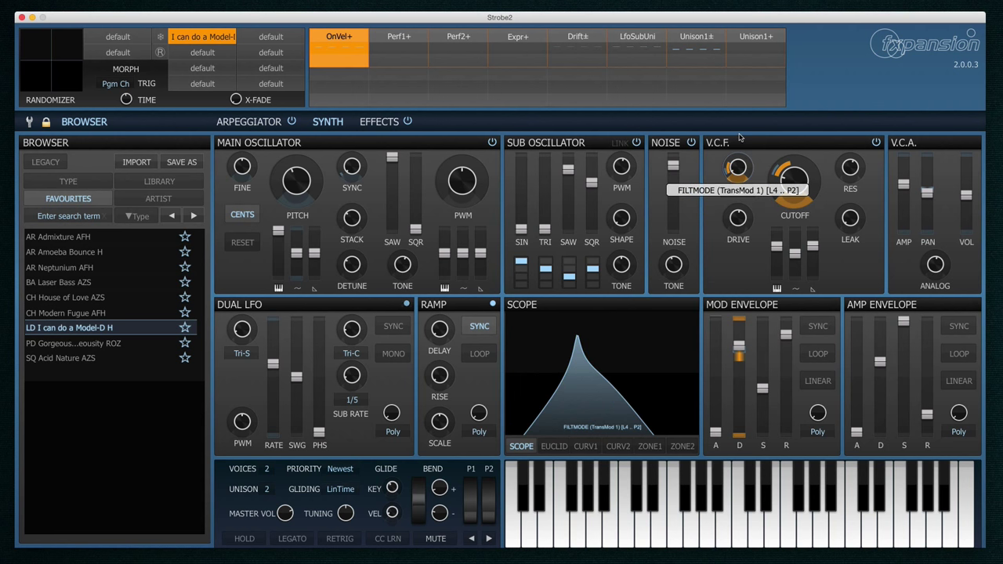
left_click_drag(736, 167, 740, 164)
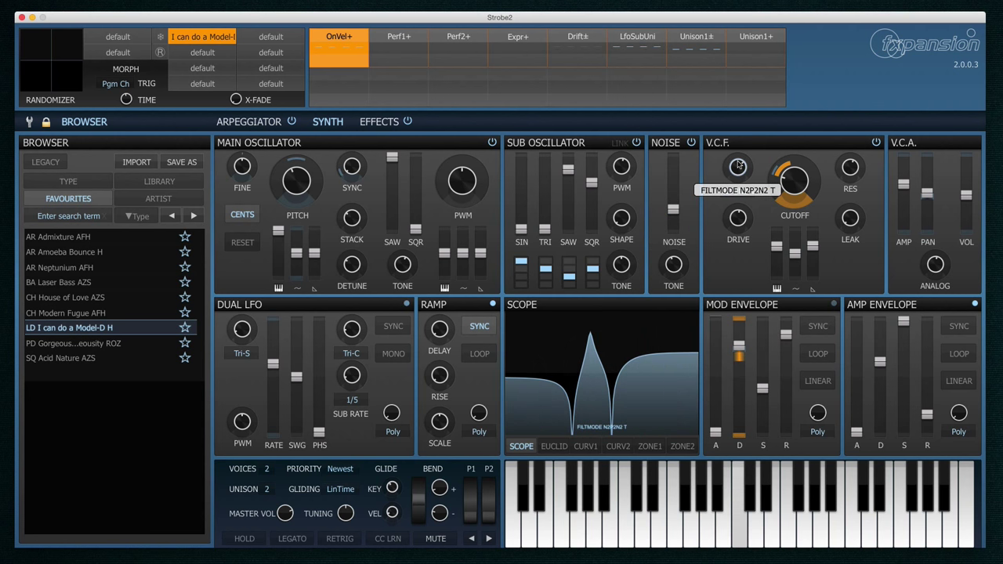
left_click_drag(793, 179, 799, 157)
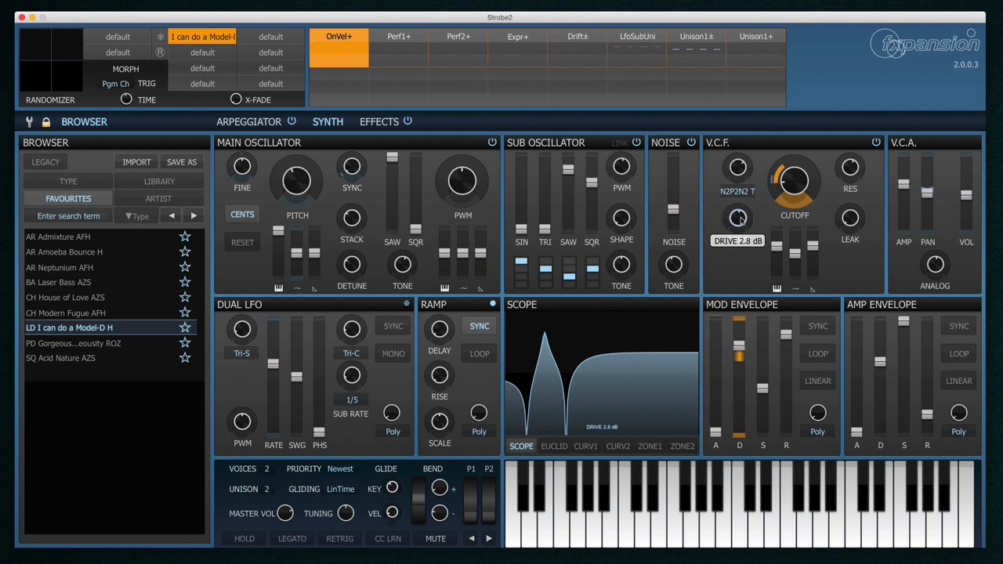
Try filter drive at 2.8, 1.7 and -23.8 dB, then set L2 mode with +35 st cutoff.
left_click_drag(737, 218, 737, 227)
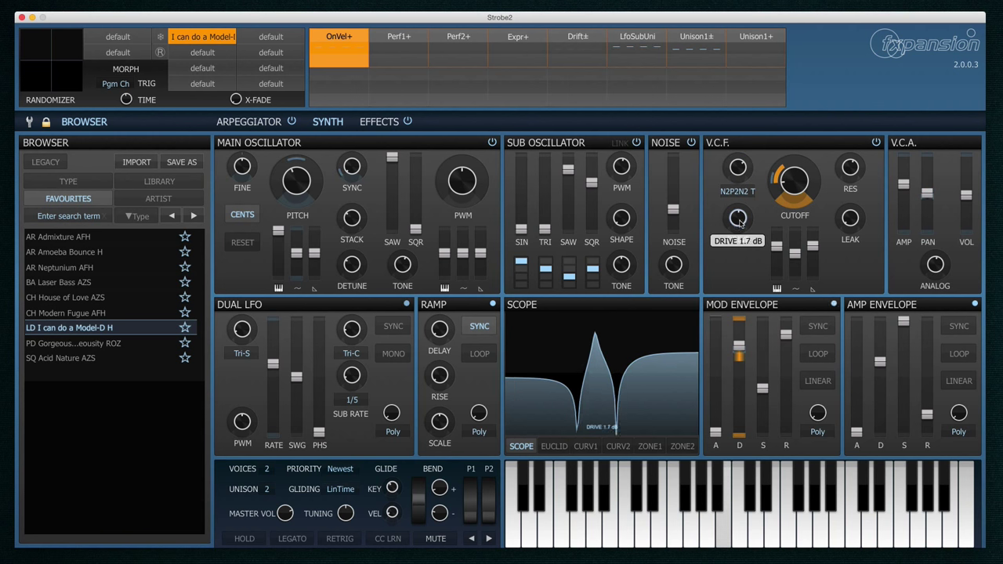
left_click_drag(736, 218, 737, 243)
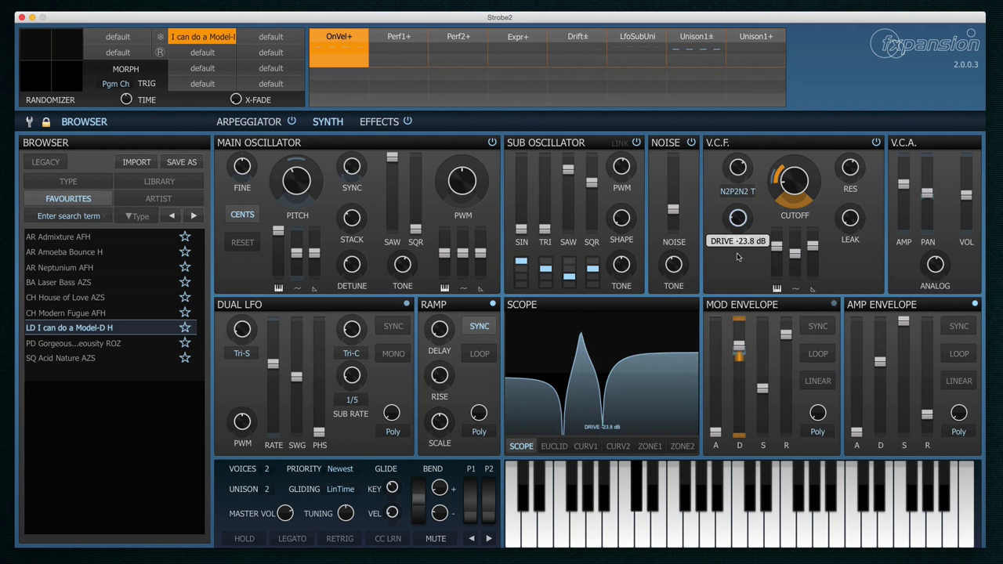
left_click_drag(795, 188, 789, 181)
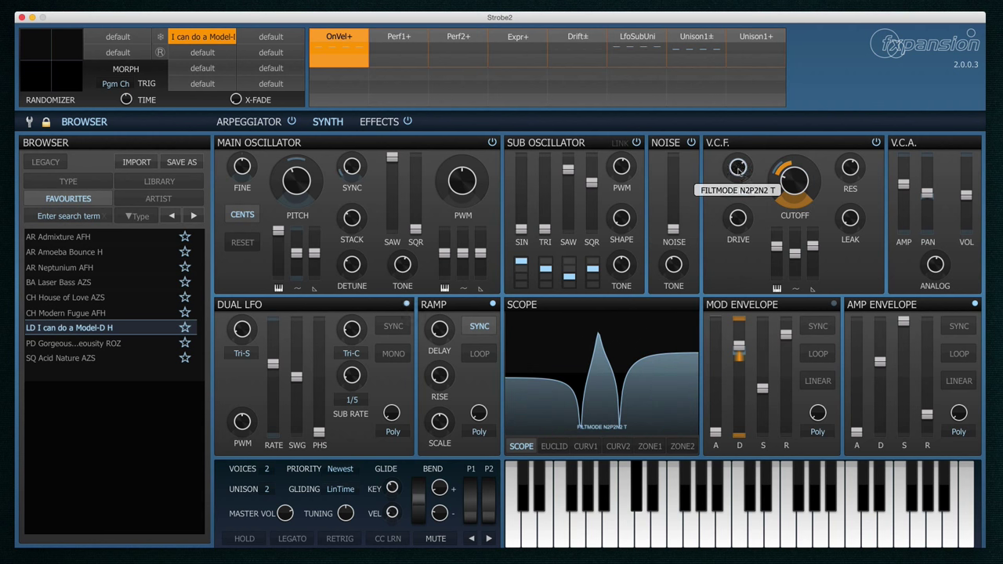
left_click_drag(794, 178, 794, 163)
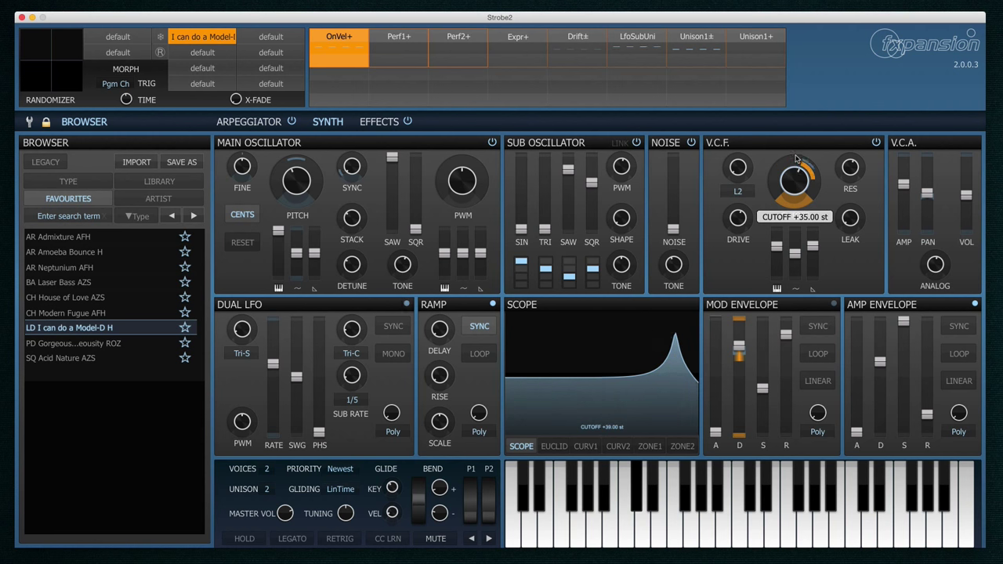
left_click_drag(793, 178, 793, 172)
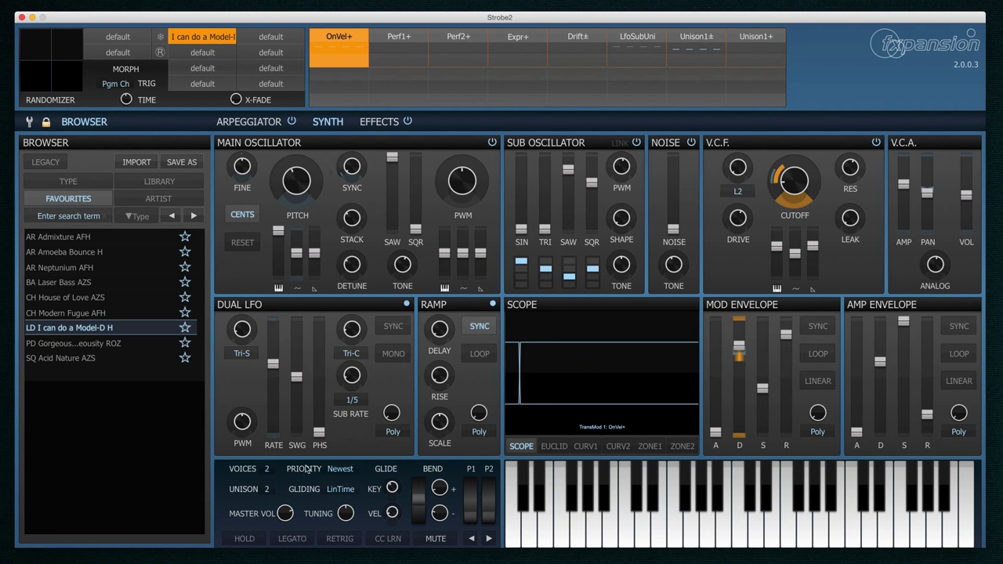
Select Unison1±, spread fine tuning to 82 cents, and offset cutoff from -27 to -11 semitones.
left_click(269, 468)
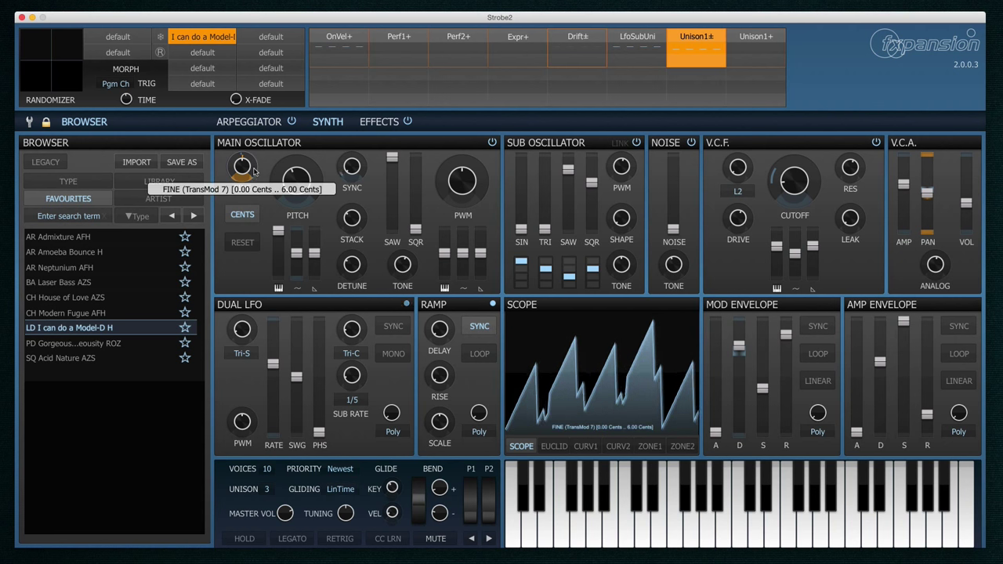
left_click_drag(242, 167, 242, 171)
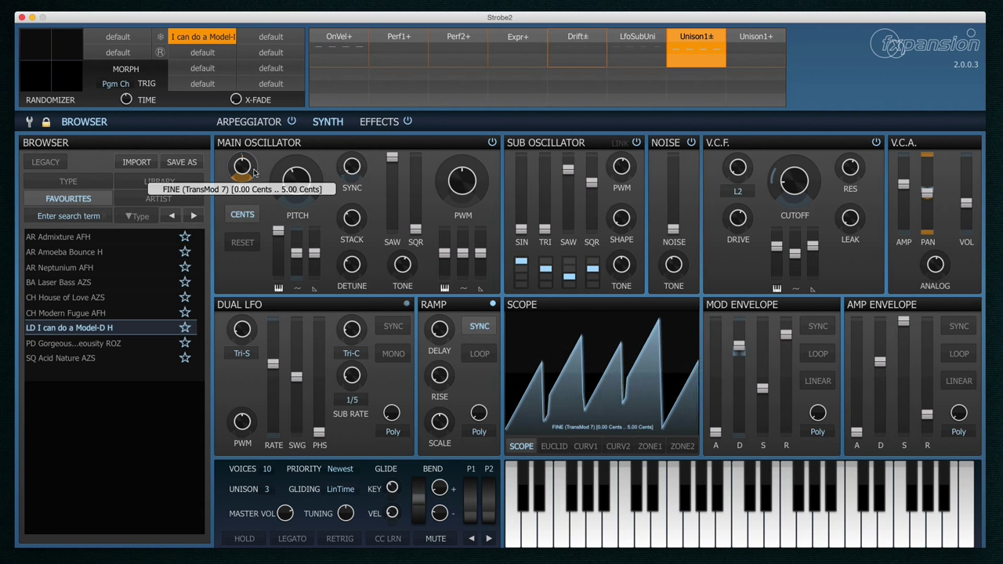
mouse_move(876, 176)
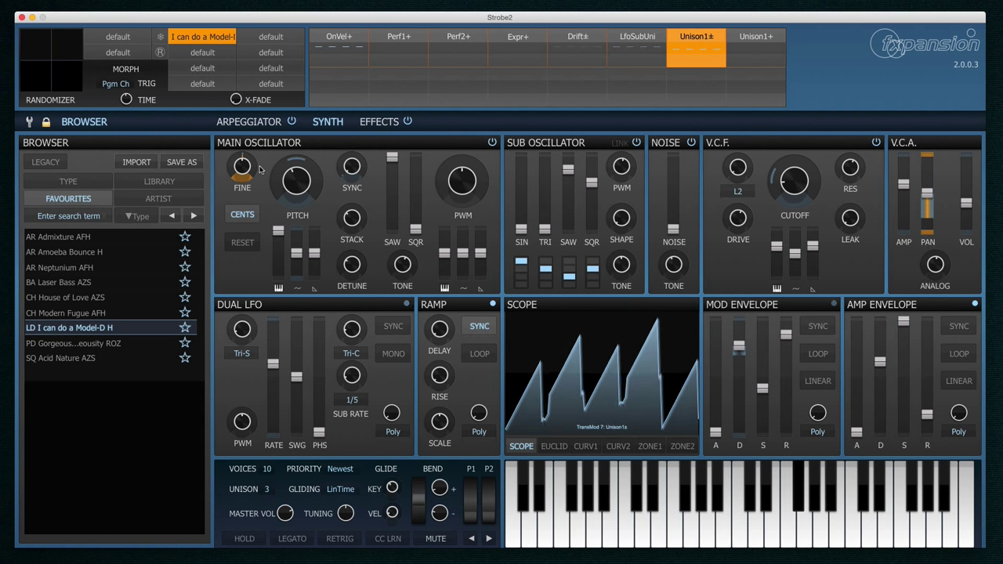
mouse_move(242, 170)
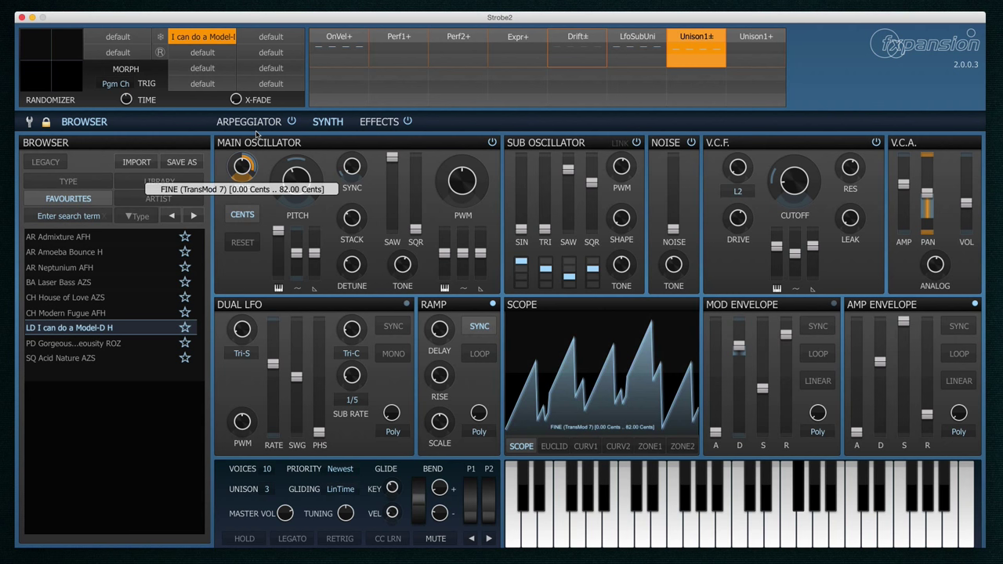
left_click_drag(242, 166, 241, 180)
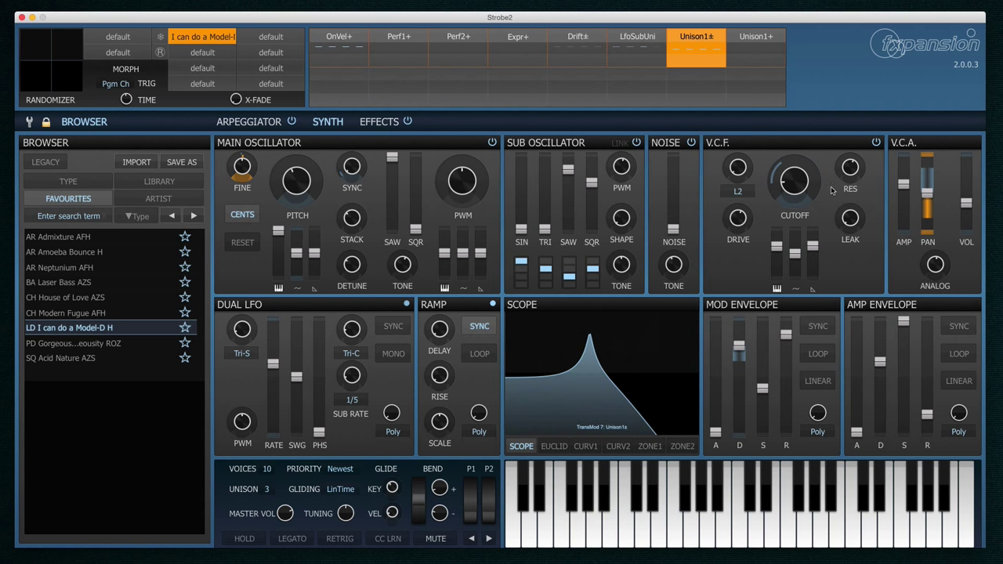
mouse_move(794, 180)
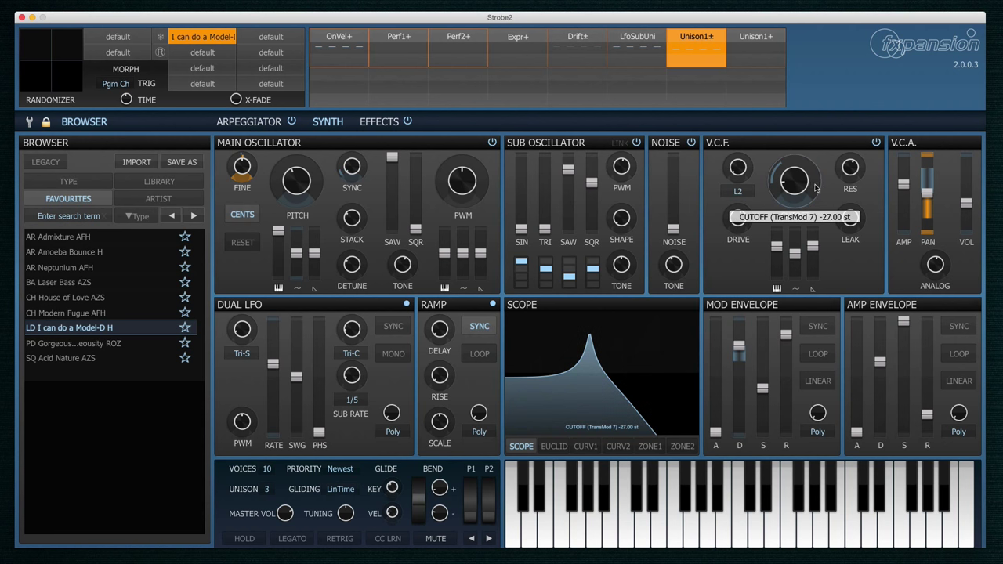
left_click_drag(793, 179, 792, 164)
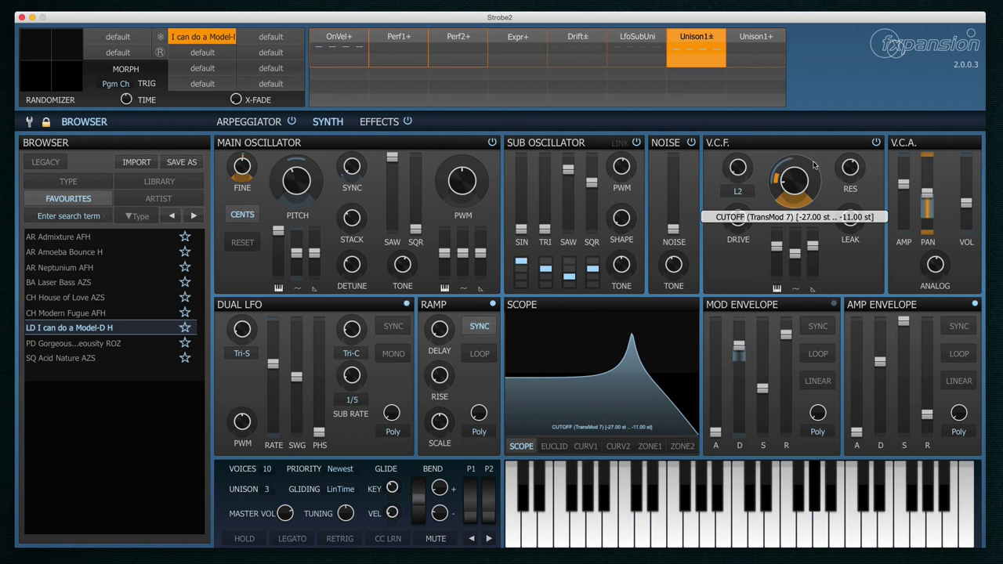
left_click_drag(794, 180, 793, 192)
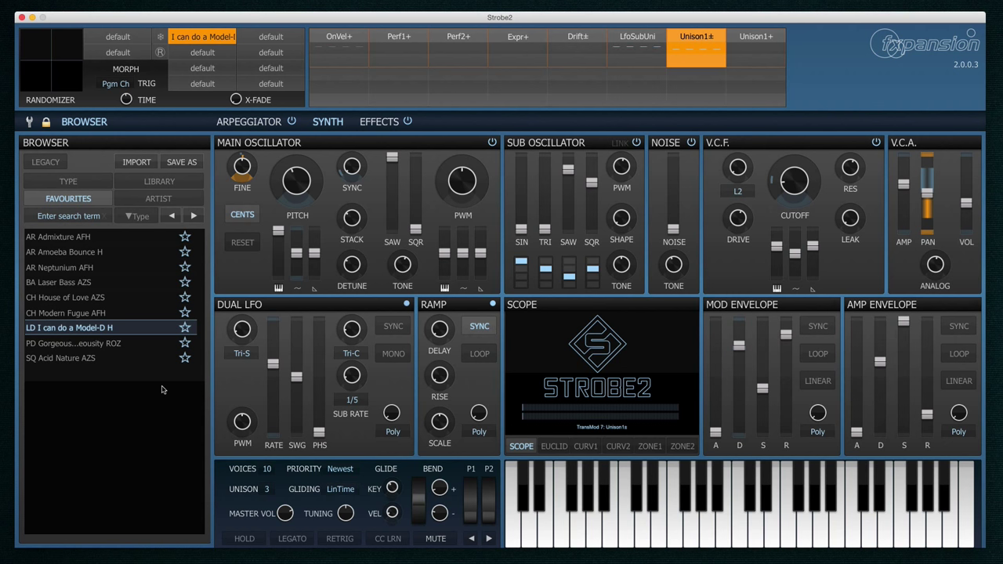
Load AR Admixture AFH, generate random variations, and recall Random 02 from the history.
left_click(59, 236)
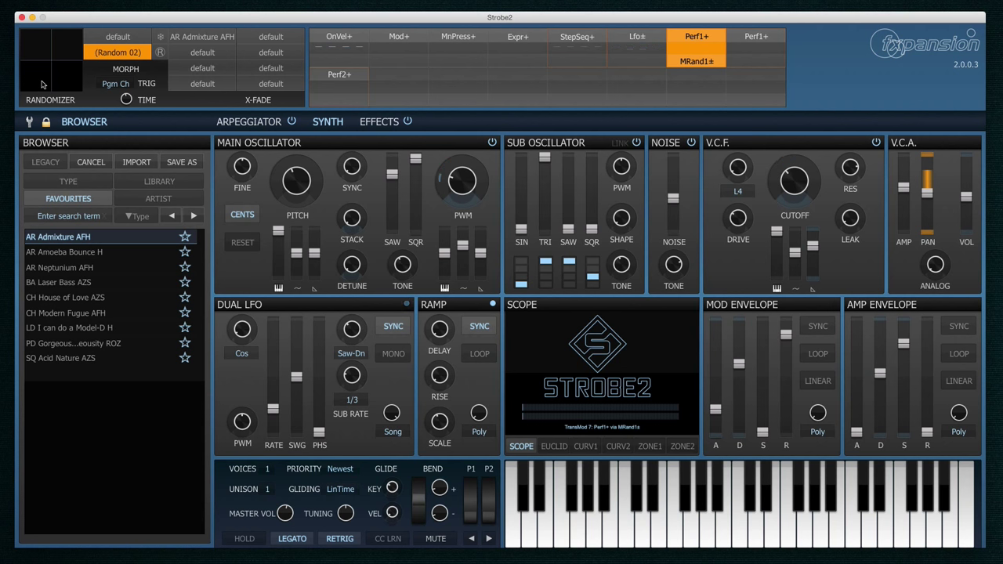
right_click(117, 52)
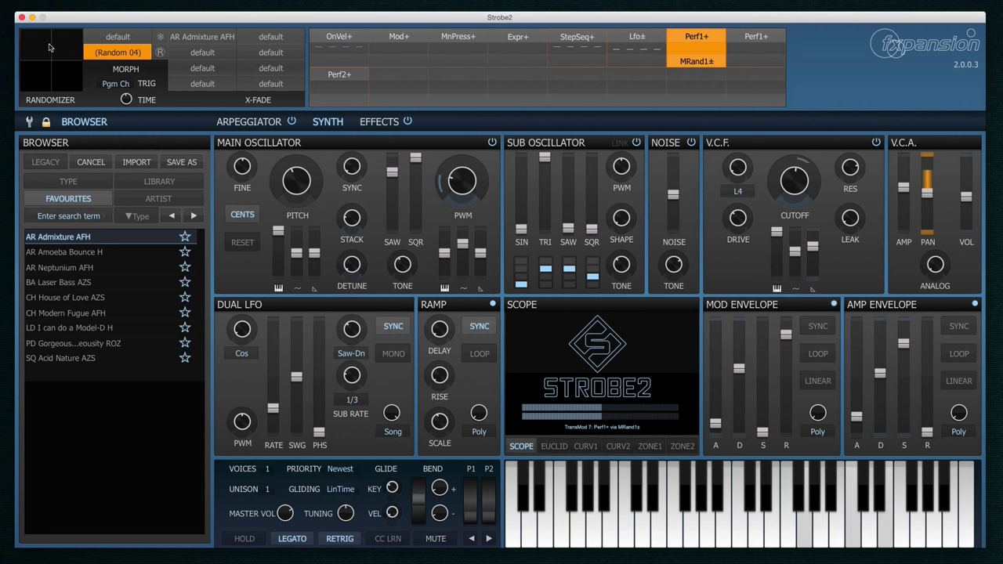
right_click(117, 52)
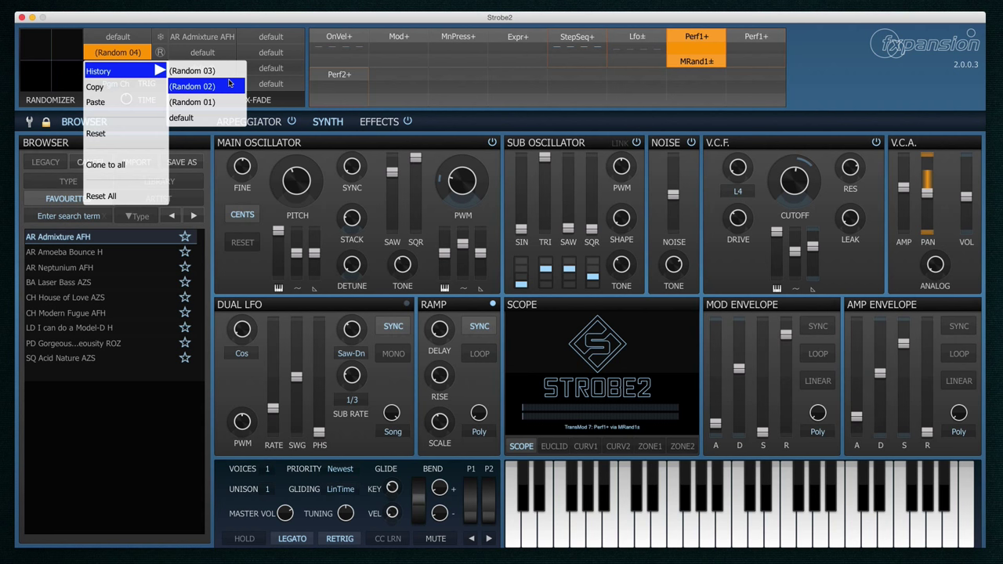
left_click(192, 101)
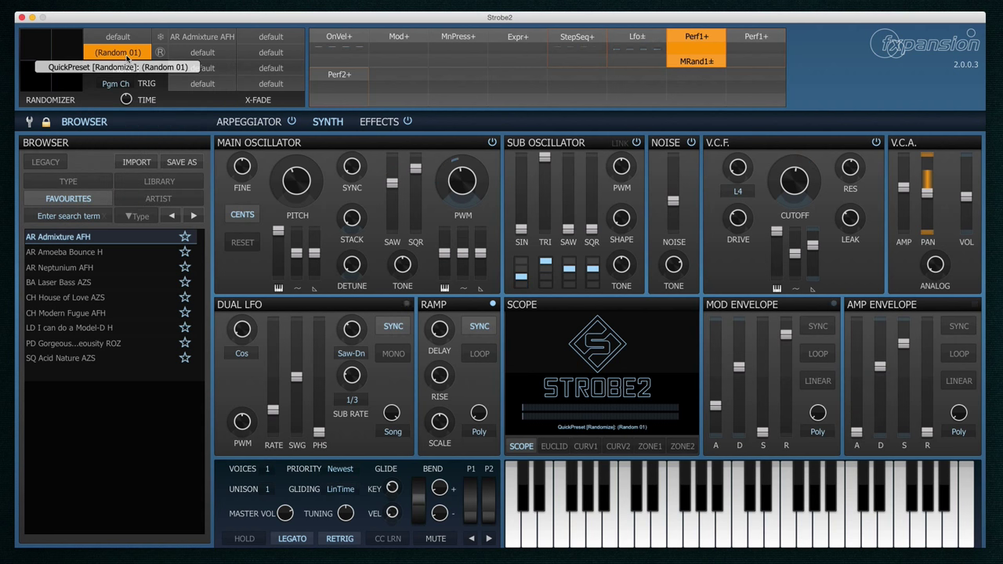
left_click(160, 51)
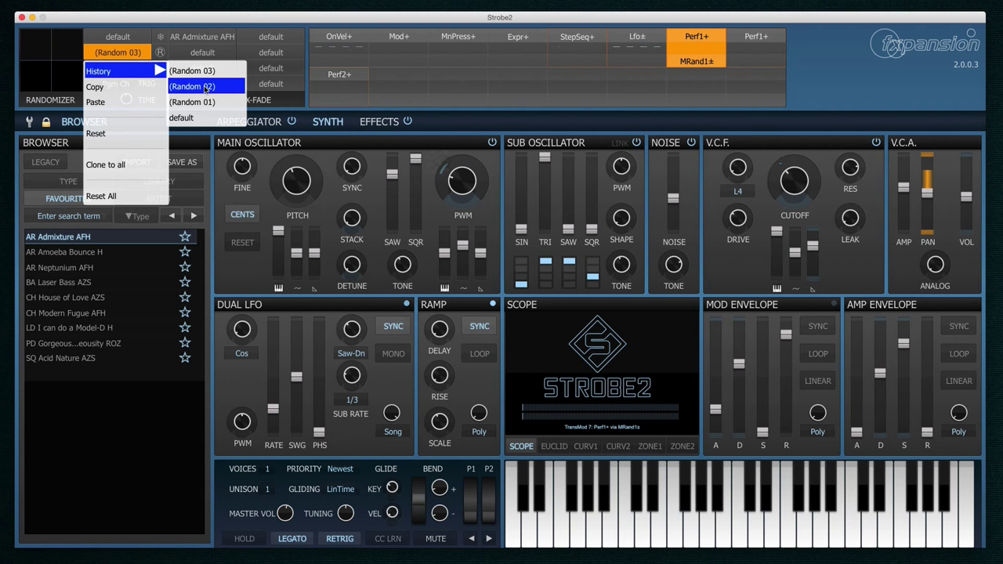
left_click(192, 86)
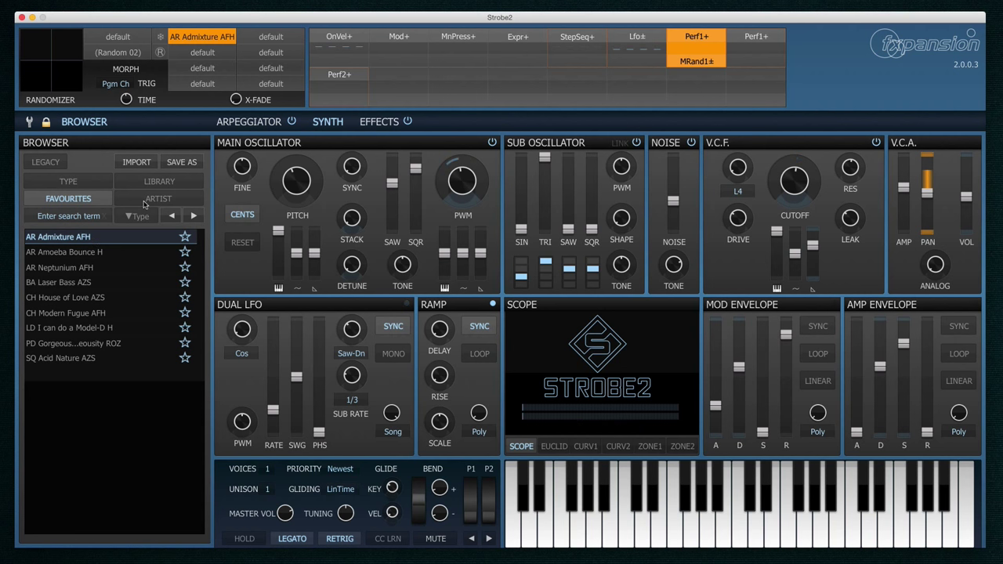
Store the AR Admixture AFH patch in quickpreset slot 3 via the slot's right-click menu.
right_click(202, 52)
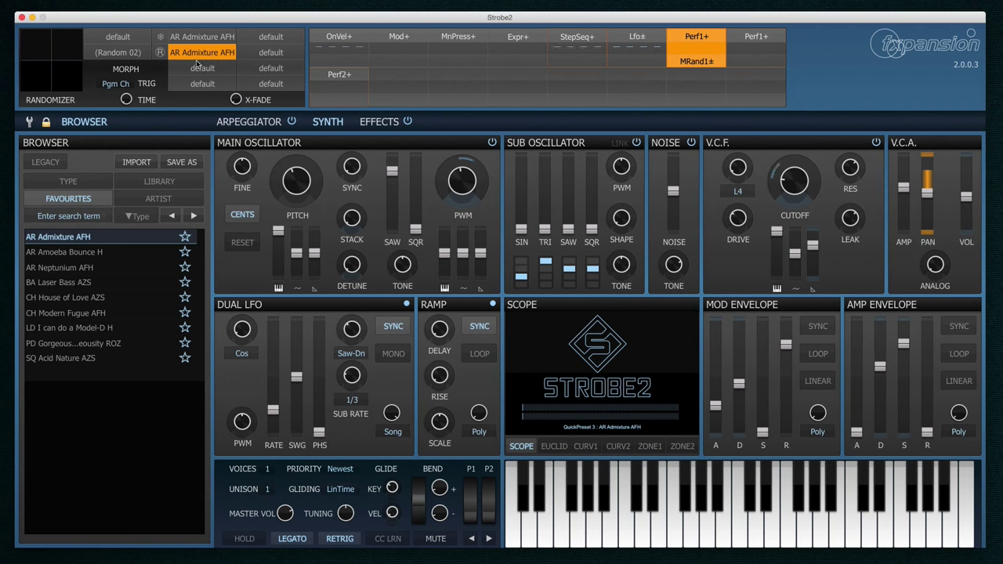
mouse_move(125, 68)
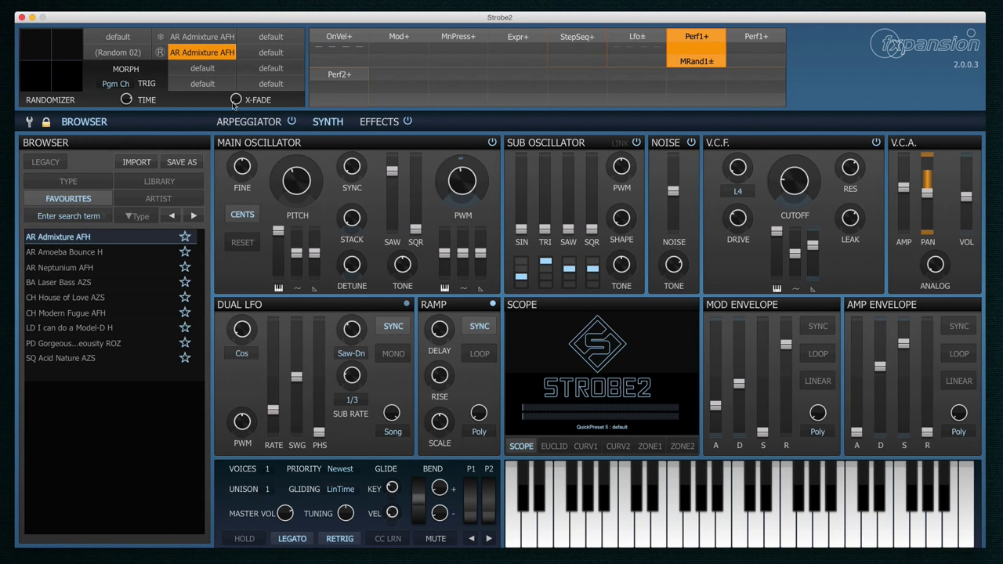
On the arpeggiator page, set a 1/16 rate, FwdRev order and 65% gate time.
left_click(249, 122)
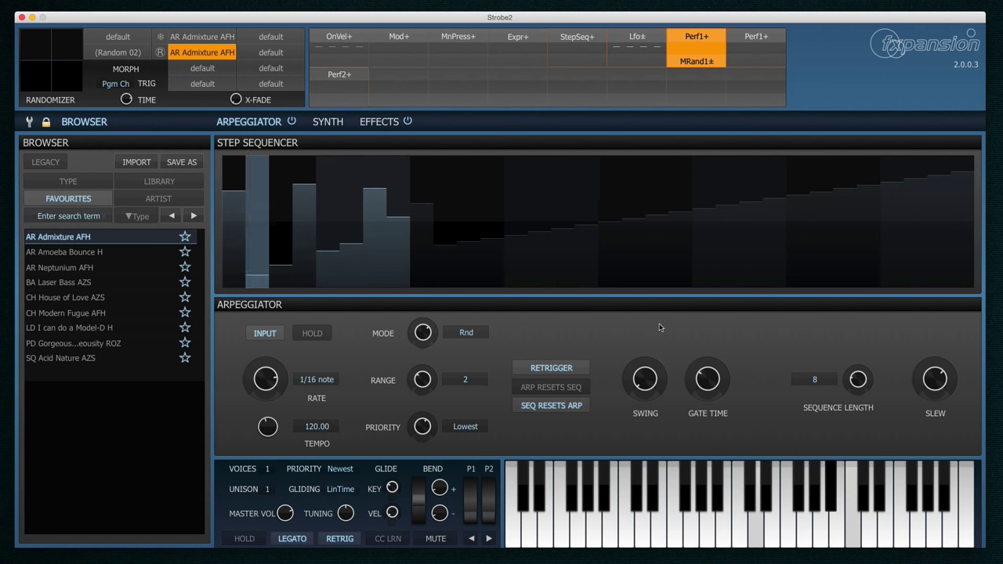
mouse_move(378, 403)
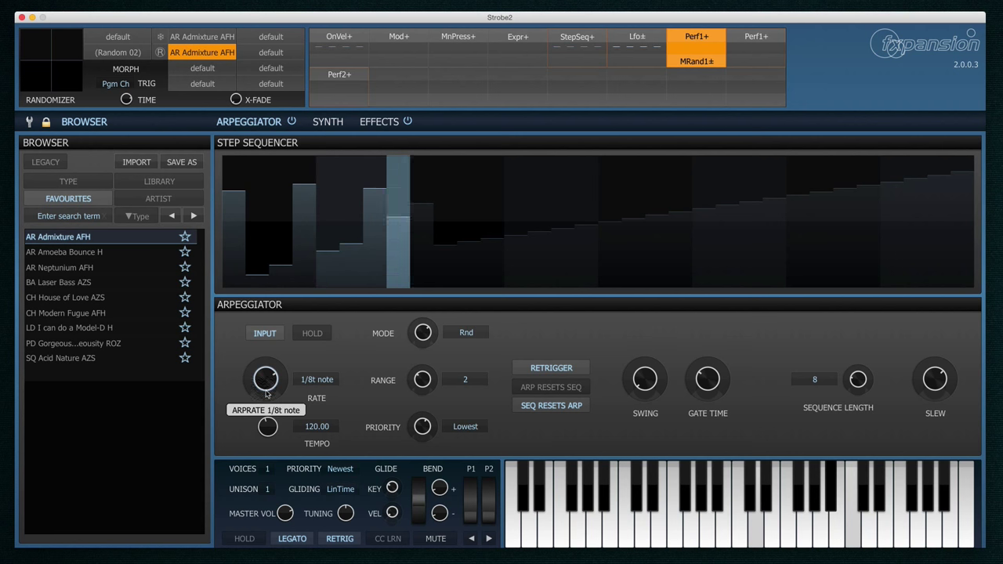
left_click_drag(264, 378, 265, 368)
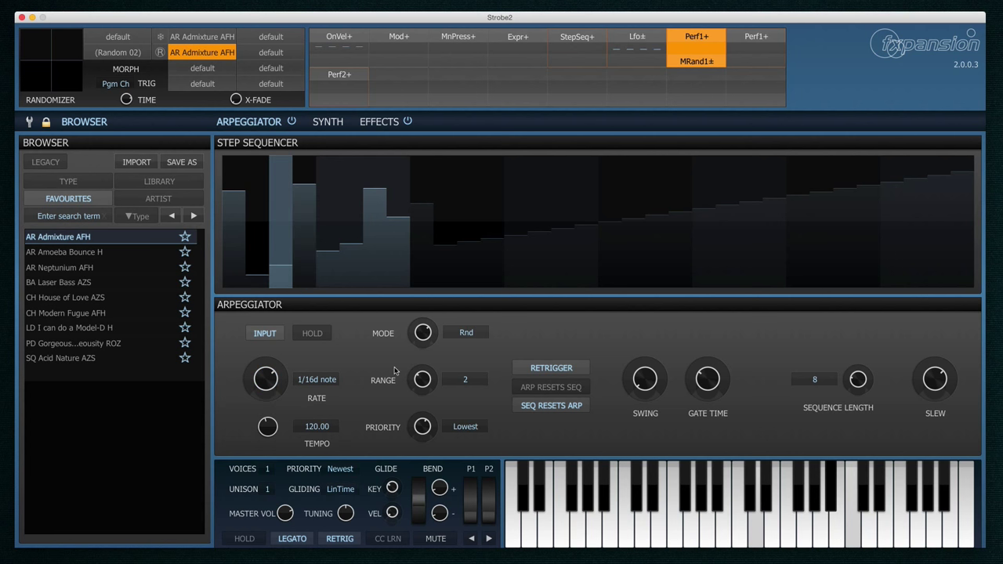
left_click(422, 332)
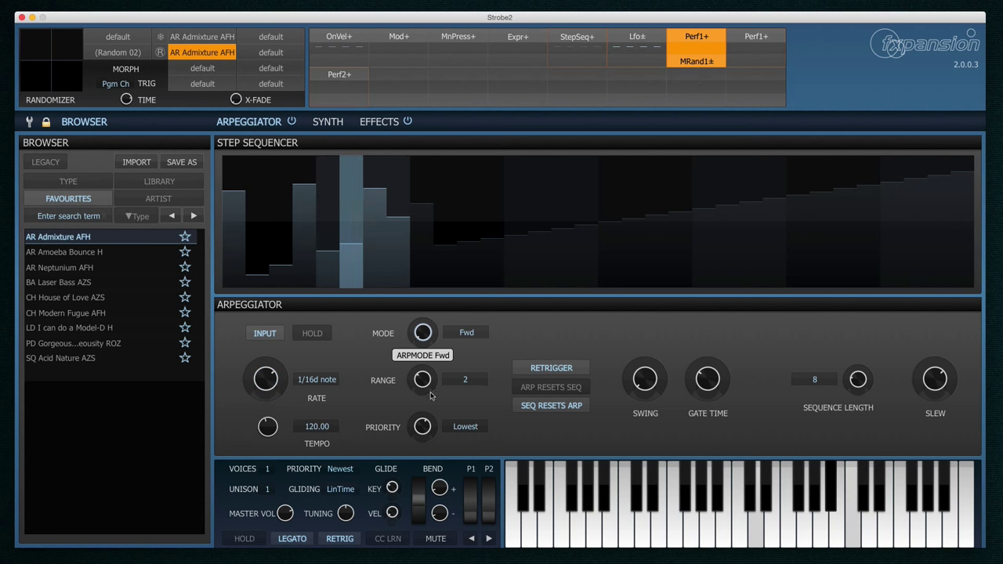
left_click(423, 332)
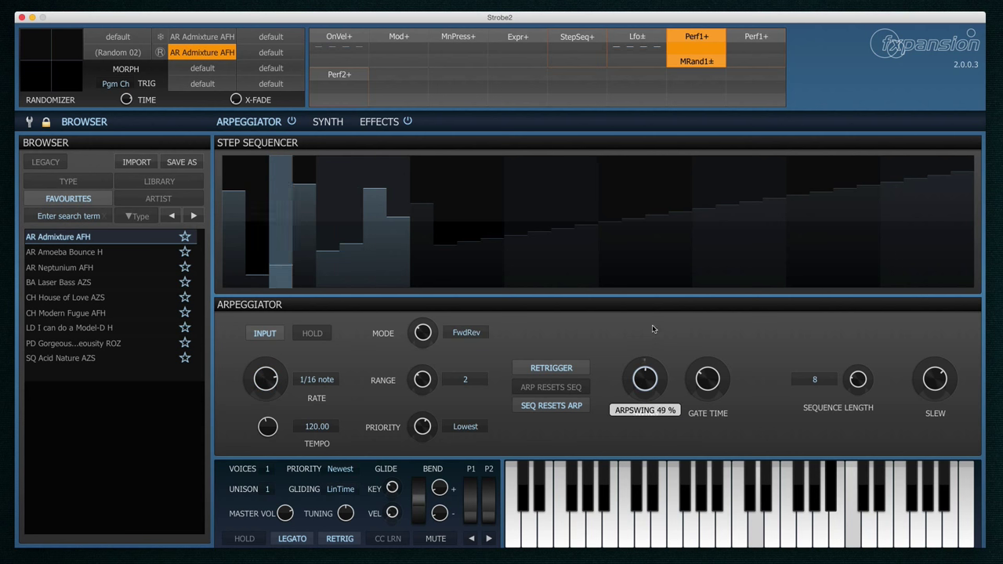
mouse_move(723, 419)
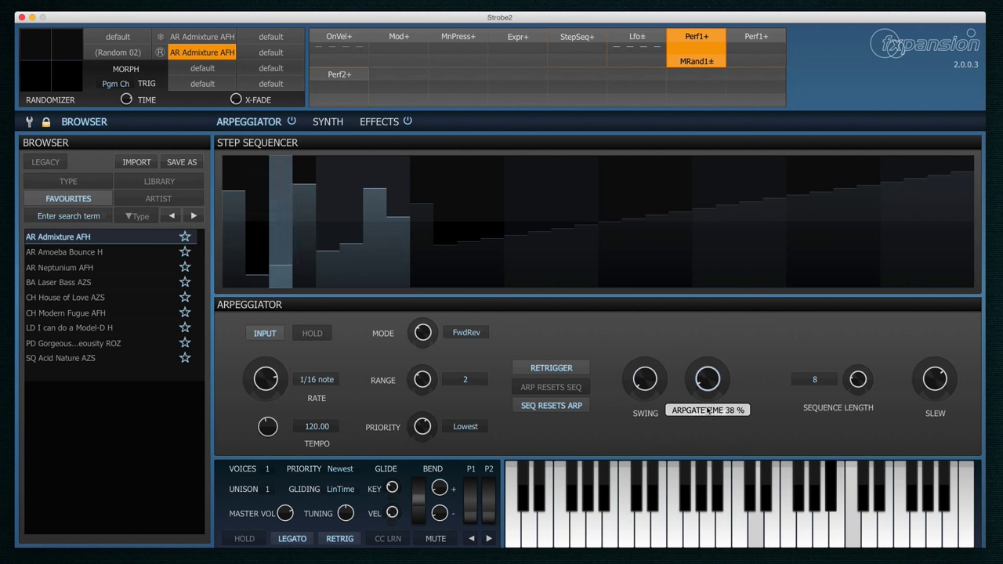
left_click_drag(707, 378, 707, 364)
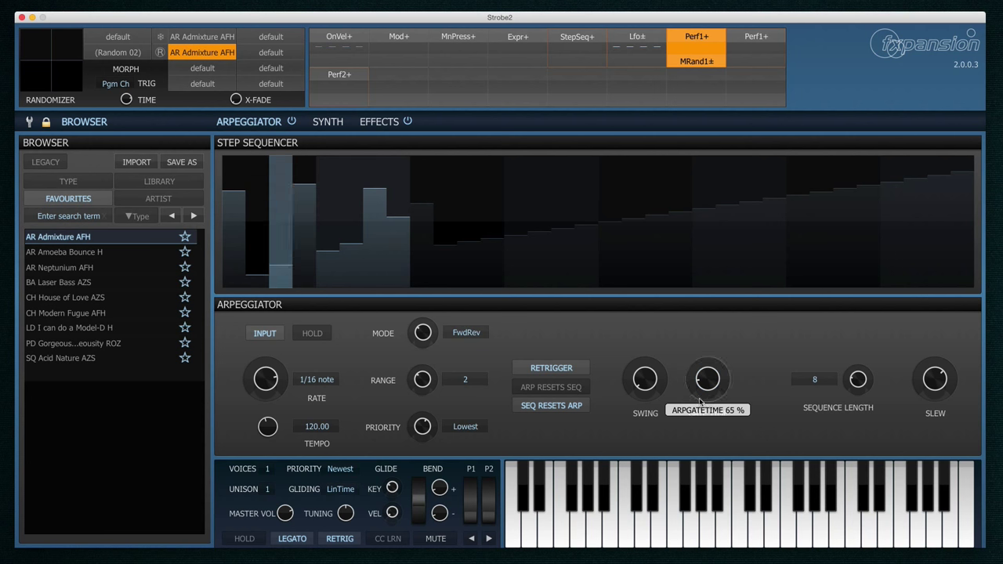
mouse_move(265, 378)
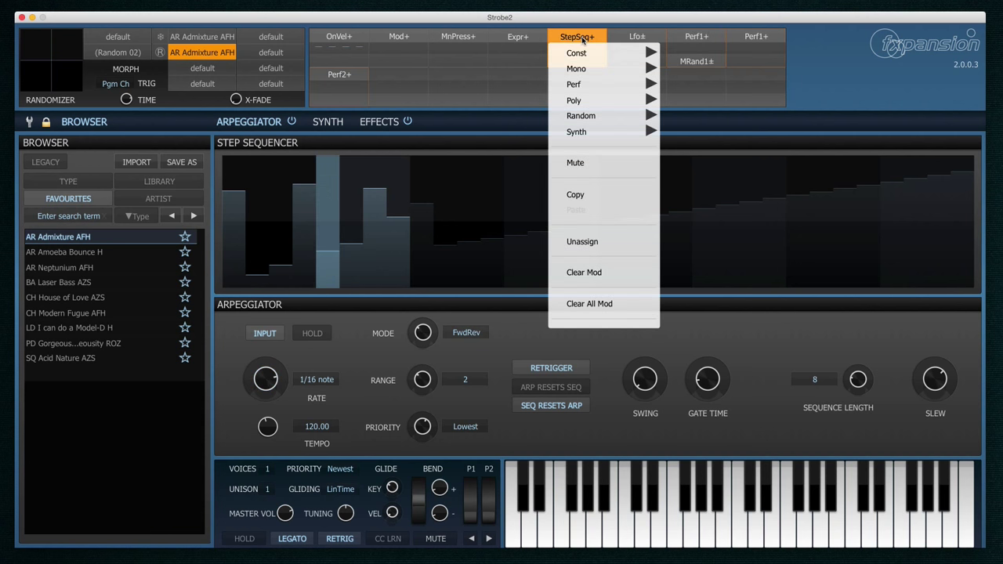
mouse_move(575, 68)
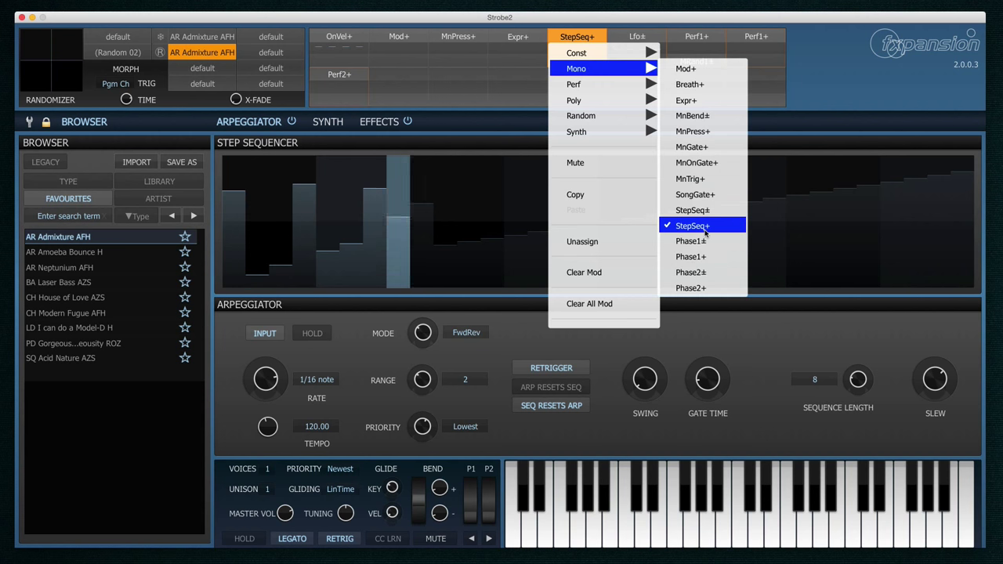
Make StepSeq+ the mod source, widen its VCF Cutoff range to +66 st, and return to the arpeggiator.
left_click(692, 225)
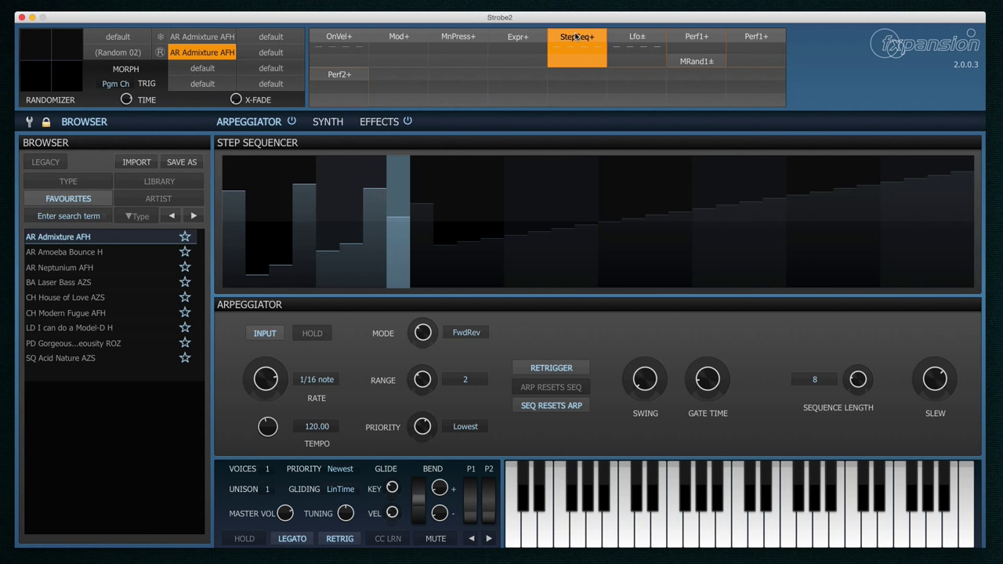
left_click(327, 122)
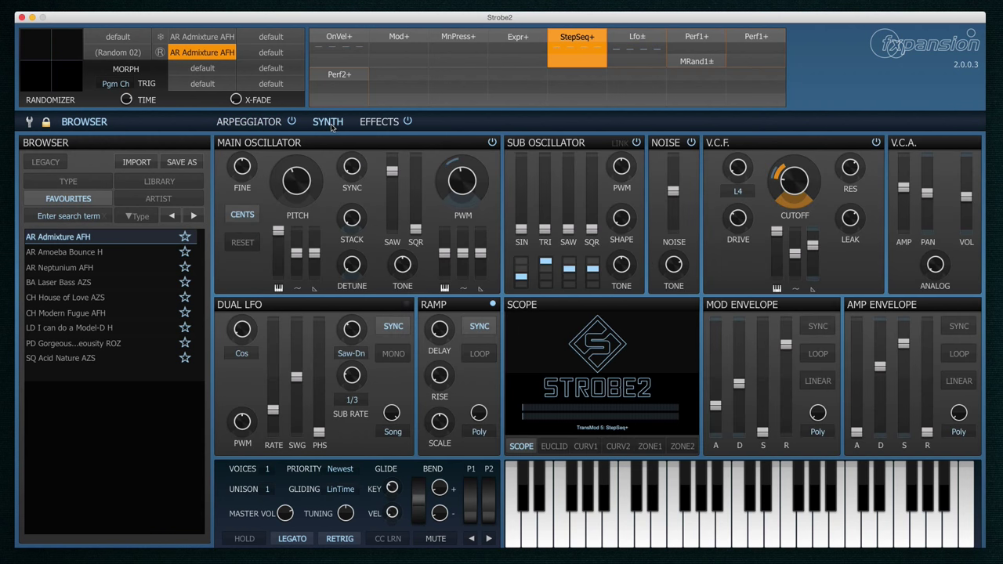
left_click_drag(793, 179, 794, 188)
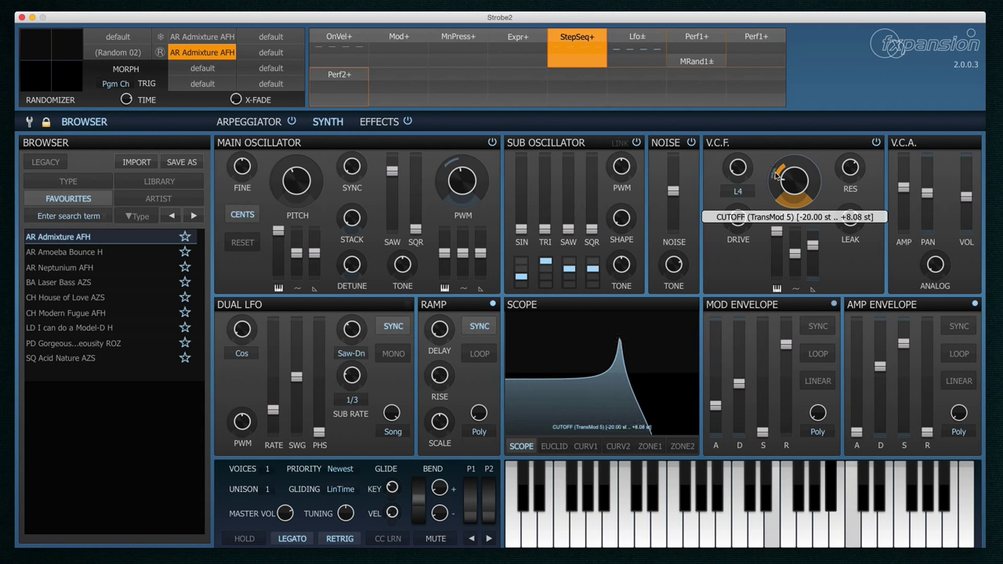
left_click_drag(793, 178, 794, 153)
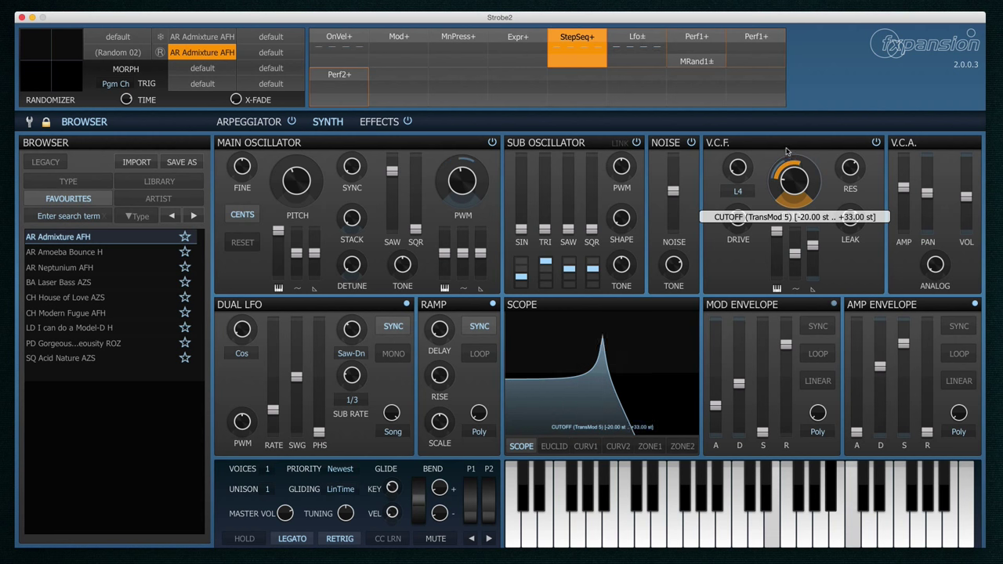
left_click_drag(793, 180, 794, 156)
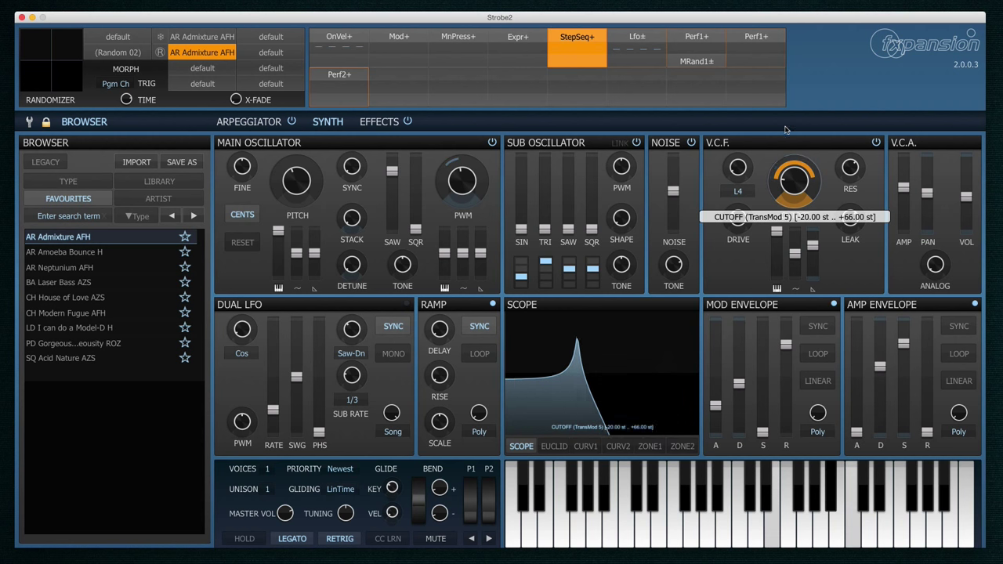
left_click(248, 121)
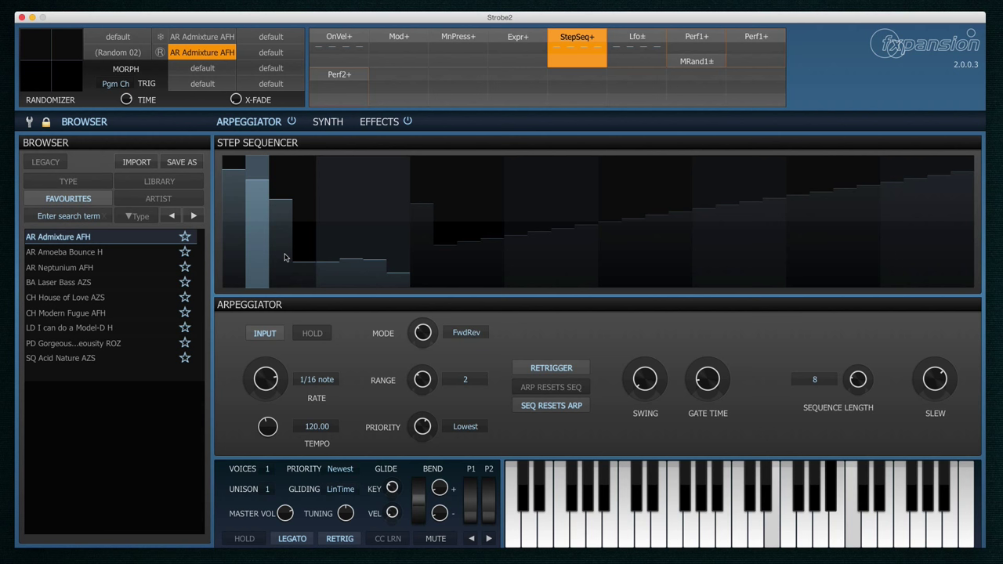
mouse_move(857, 379)
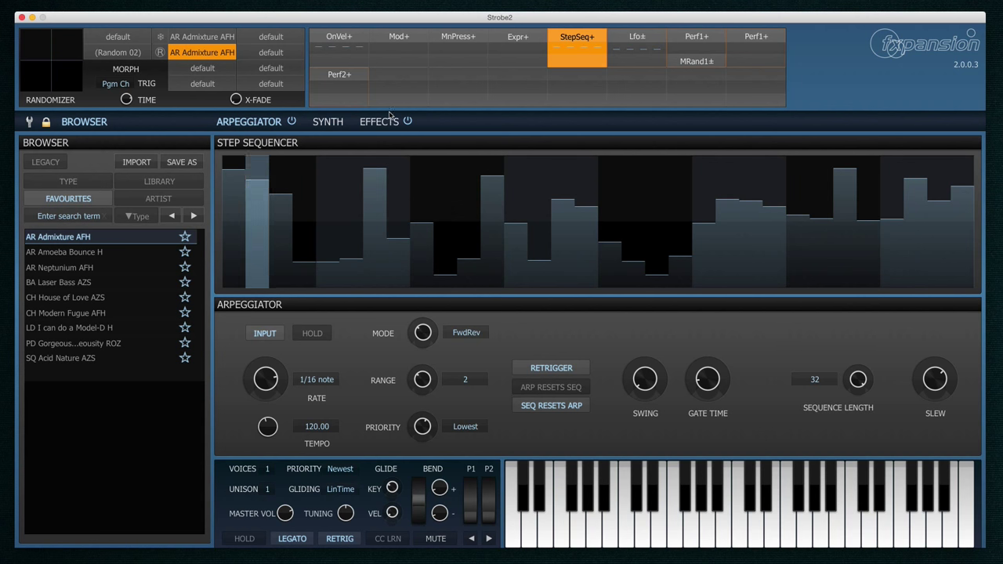
Switch to the EFFECTS page showing the delay and DirtyDAC slots.
left_click(379, 122)
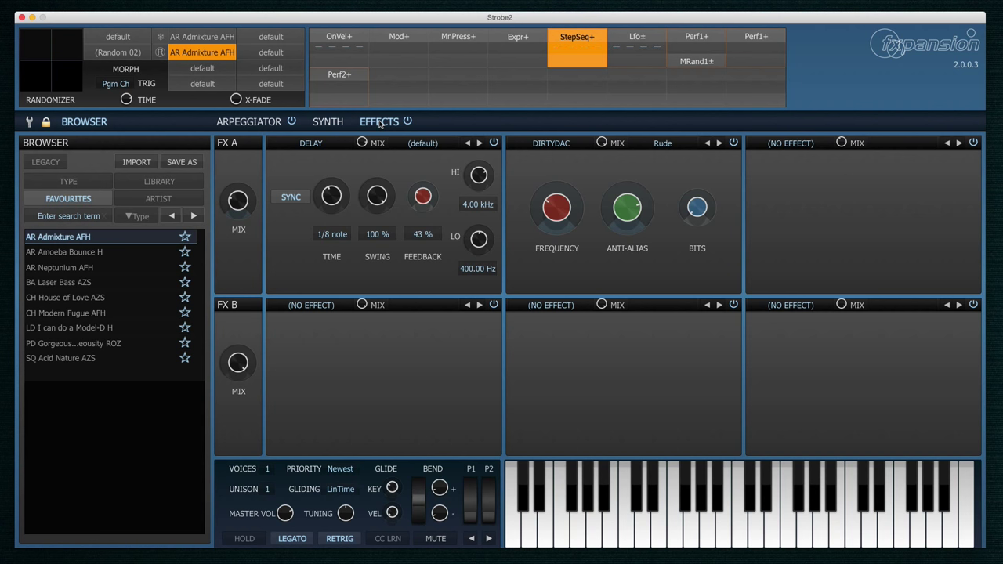
Load the AR Amoeba Bounce H preset from the browser.
left_click(78, 251)
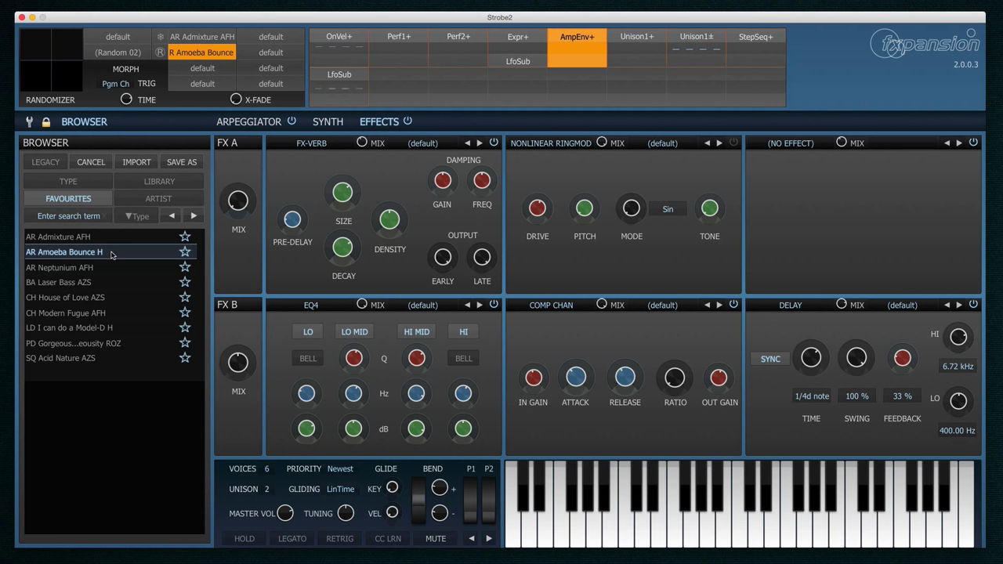
mouse_move(389, 220)
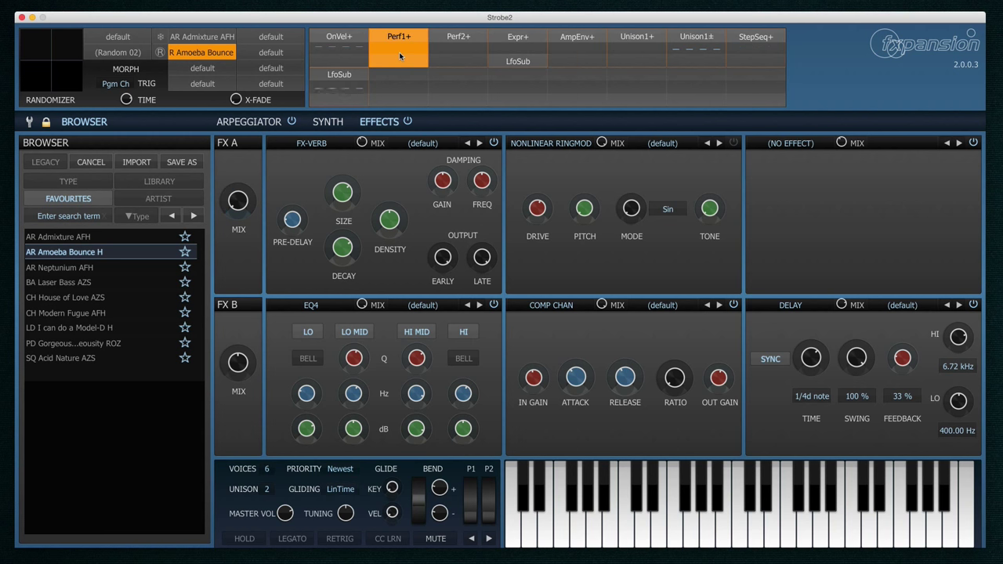
mouse_move(343, 191)
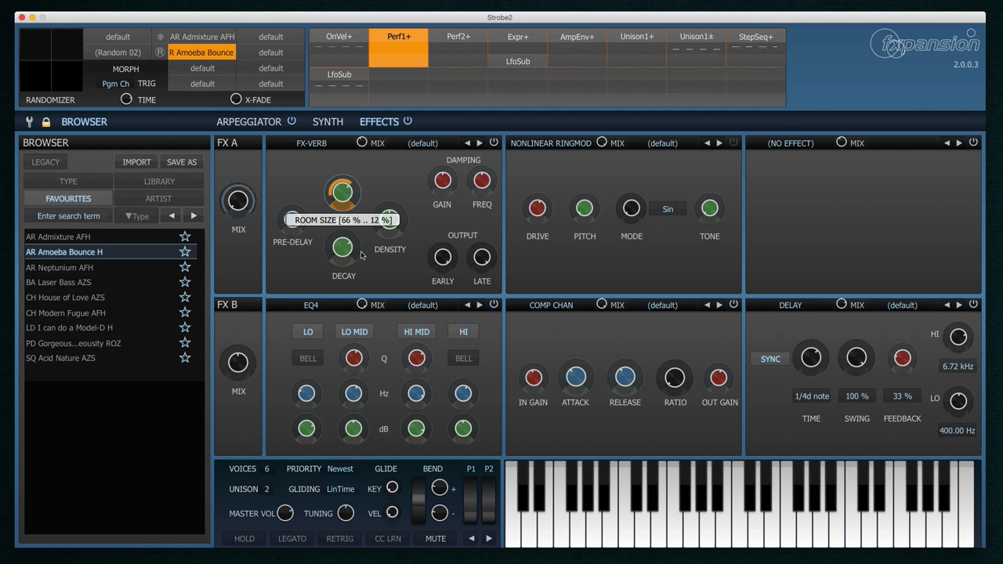
mouse_move(669, 331)
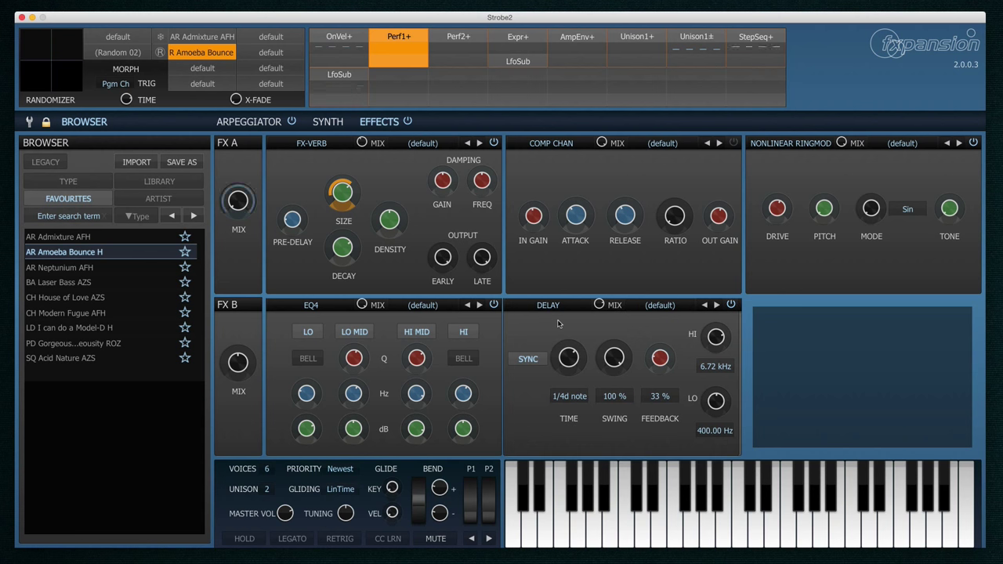
Move the delay slot to follow the EQ in chain B.
left_click(790, 304)
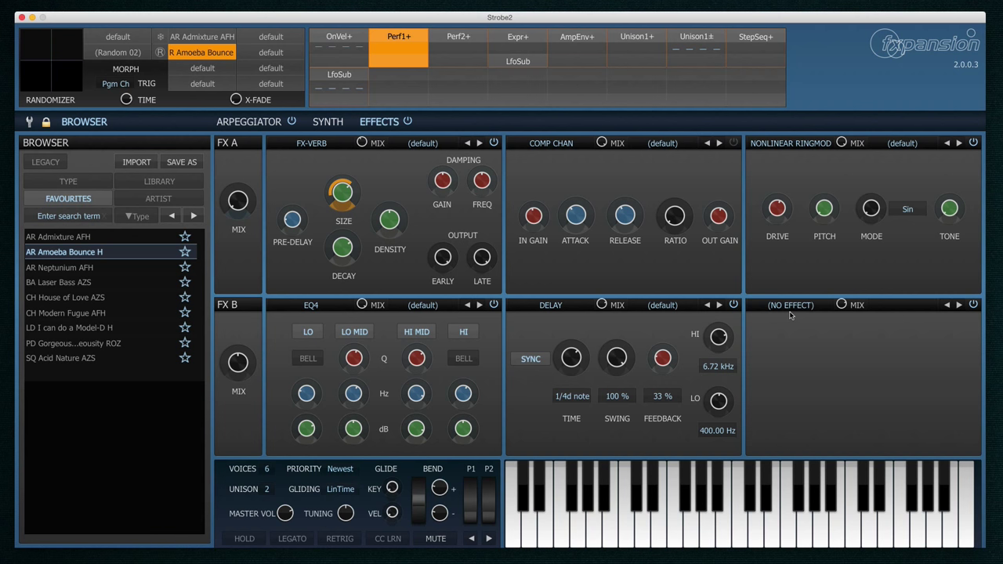
mouse_move(63, 355)
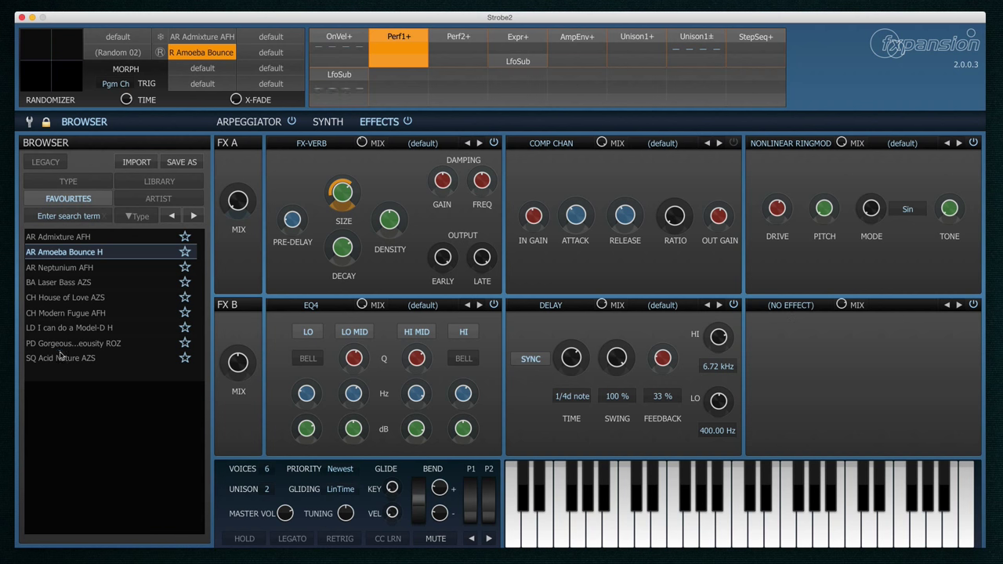
Load SQ Acid Nature AZS and raise the VCF cutoff to +23 st on the synth page.
left_click(60, 358)
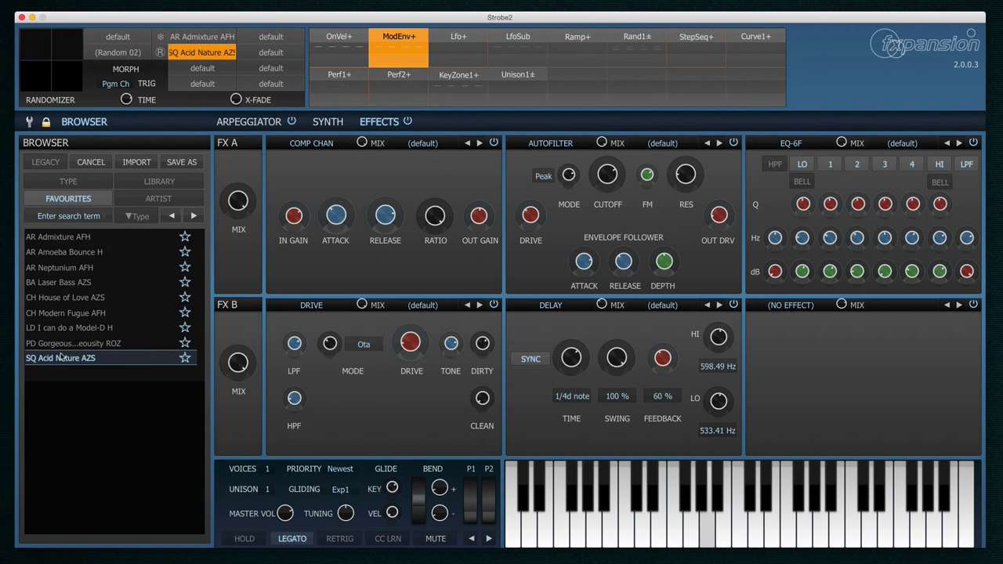
left_click(327, 121)
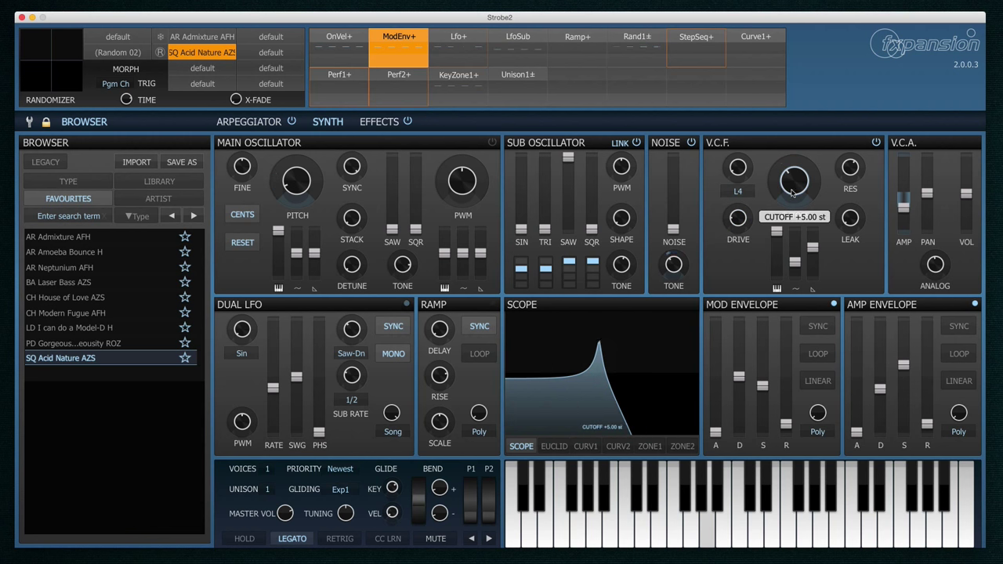
left_click_drag(794, 176, 794, 162)
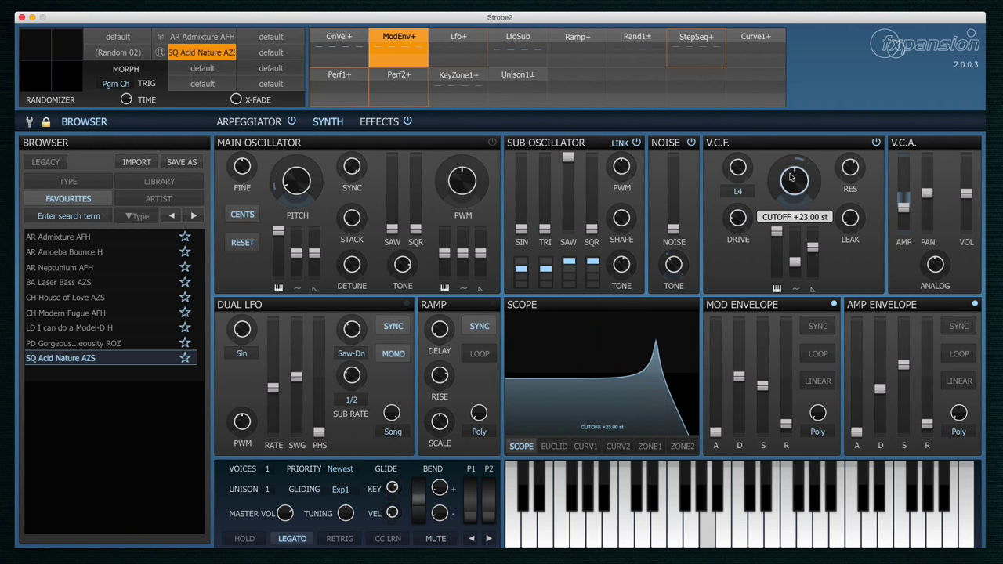